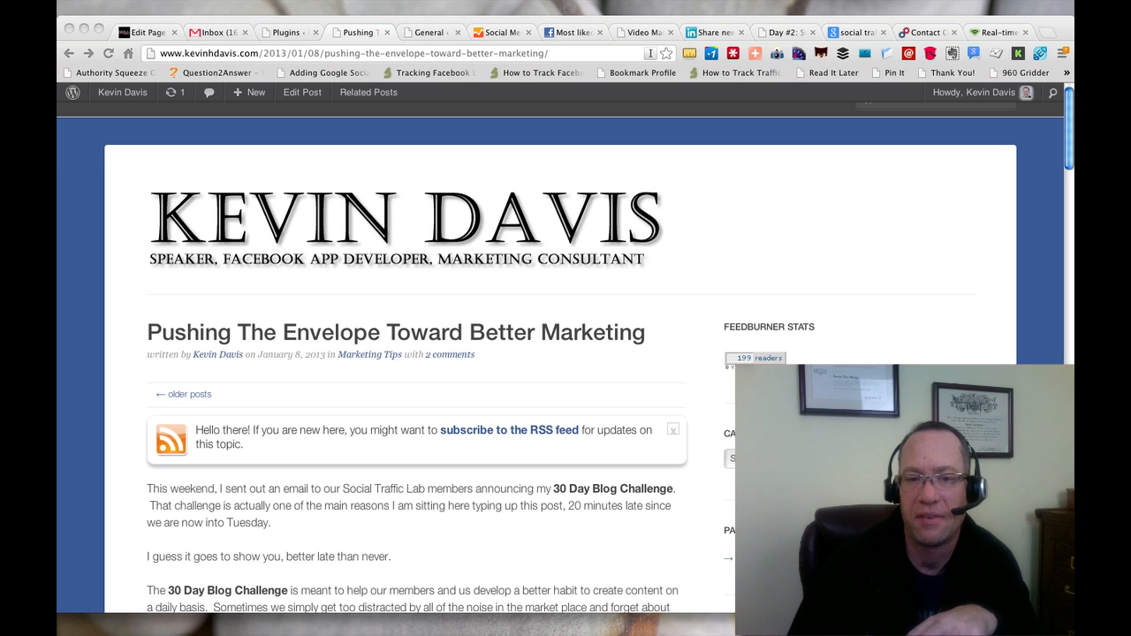
# Step: Scroll the published post to its end: signature, author bio box, sharing icons, related posts and tags
pyautogui.scroll(-3)
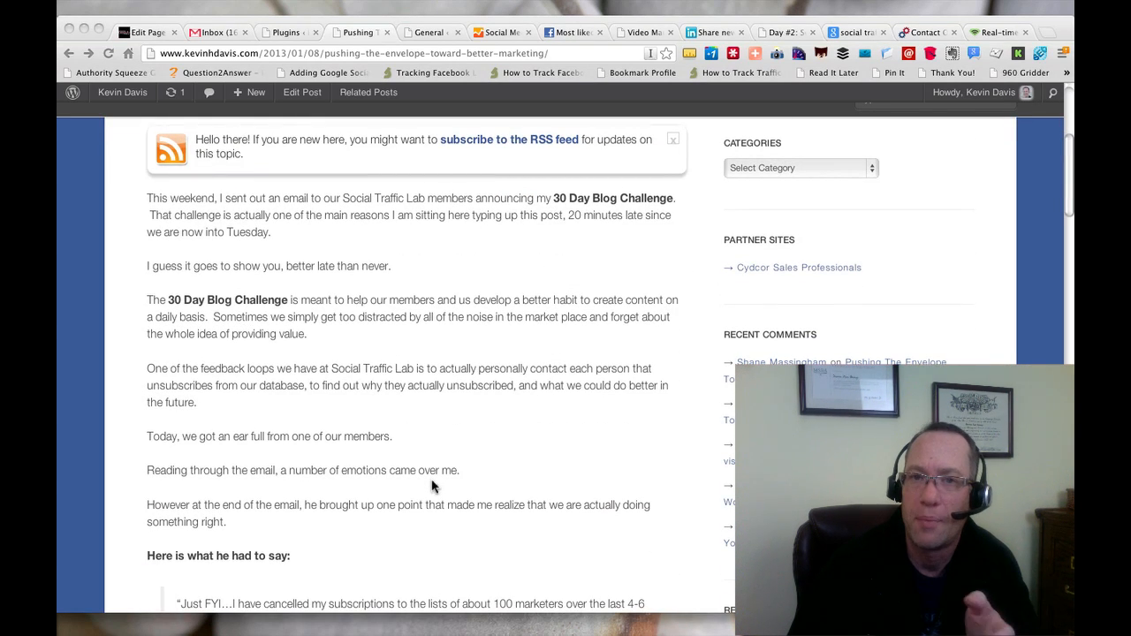
pyautogui.scroll(-3)
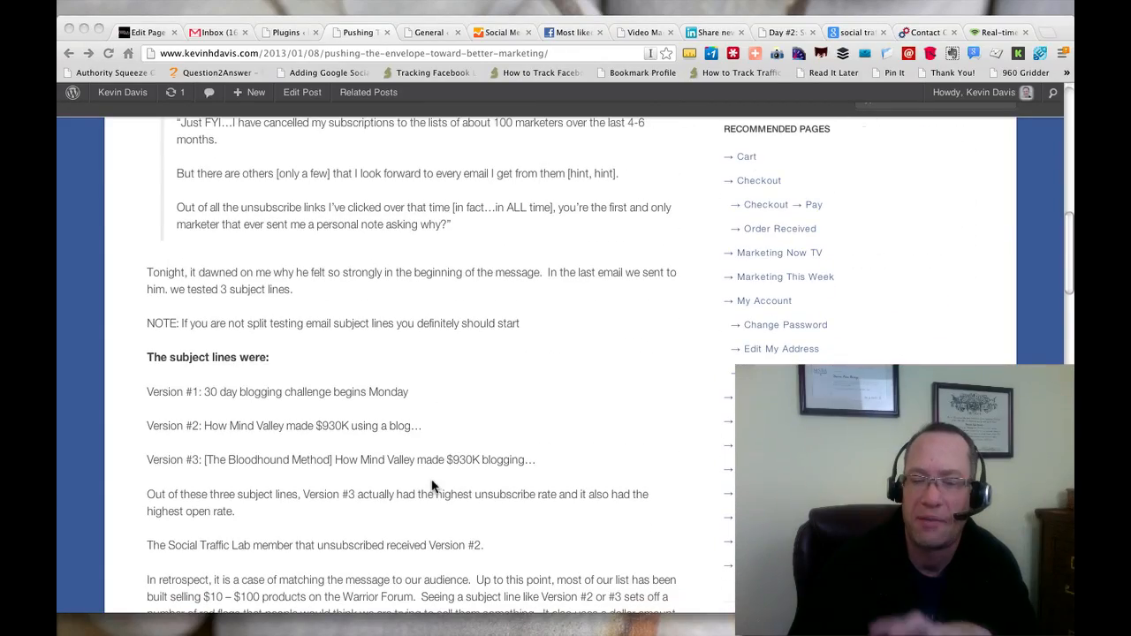
pyautogui.scroll(-3)
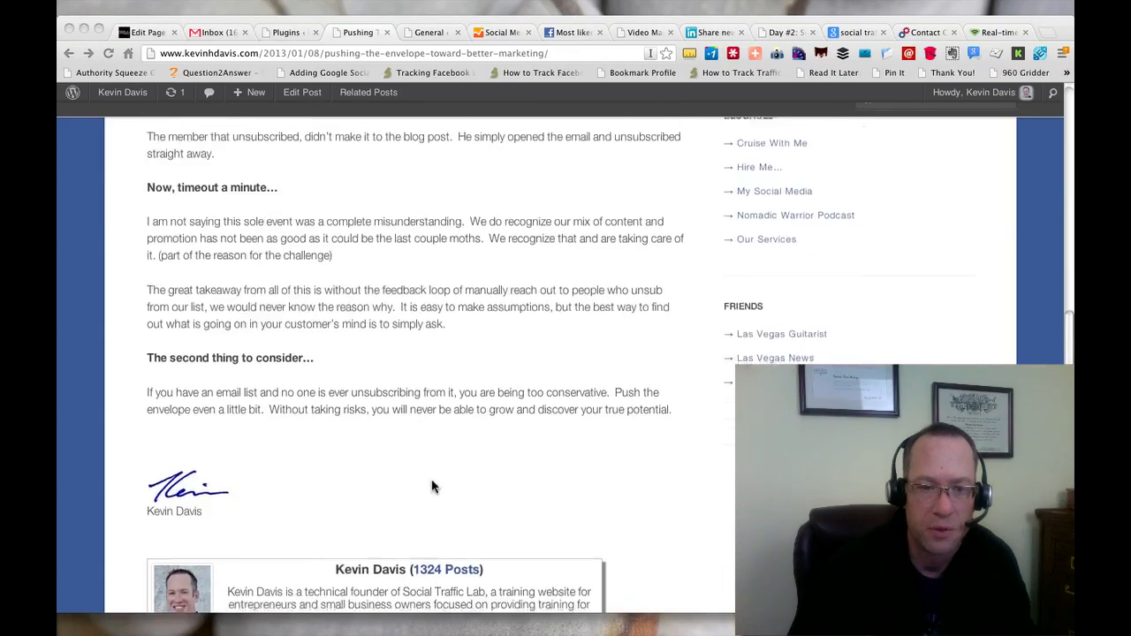
pyautogui.scroll(-3)
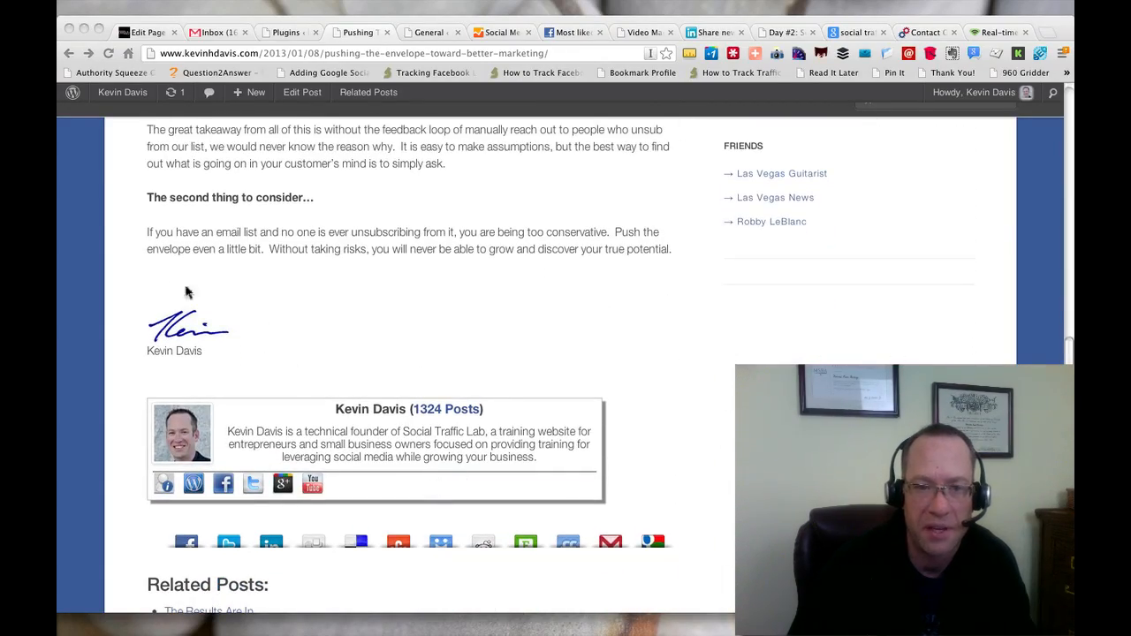
pyautogui.moveTo(280, 407)
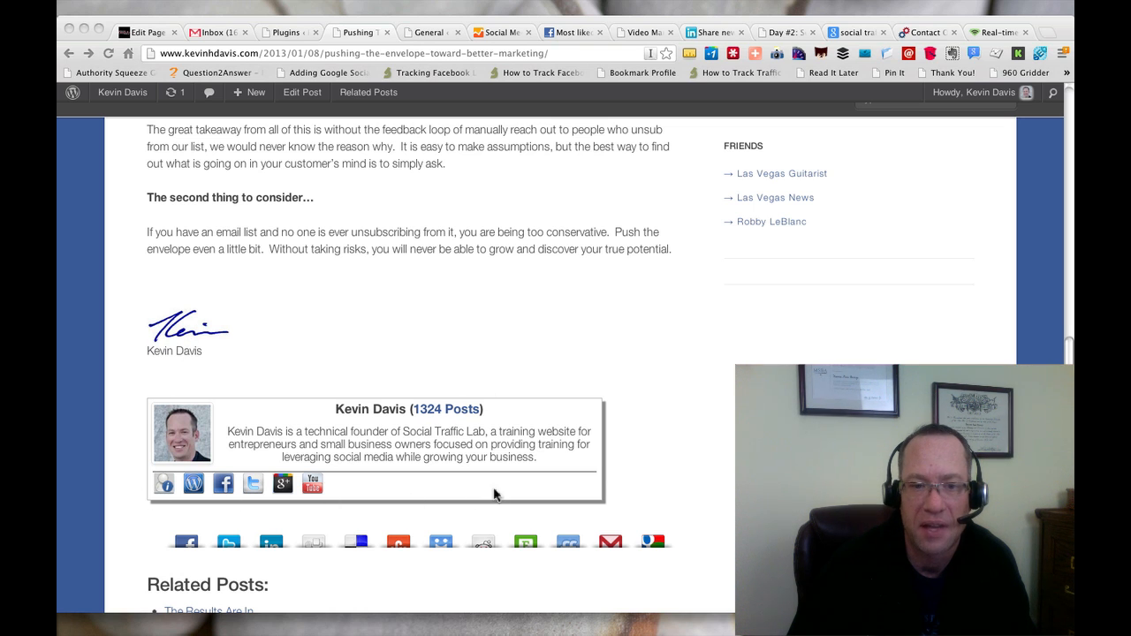
pyautogui.scroll(-3)
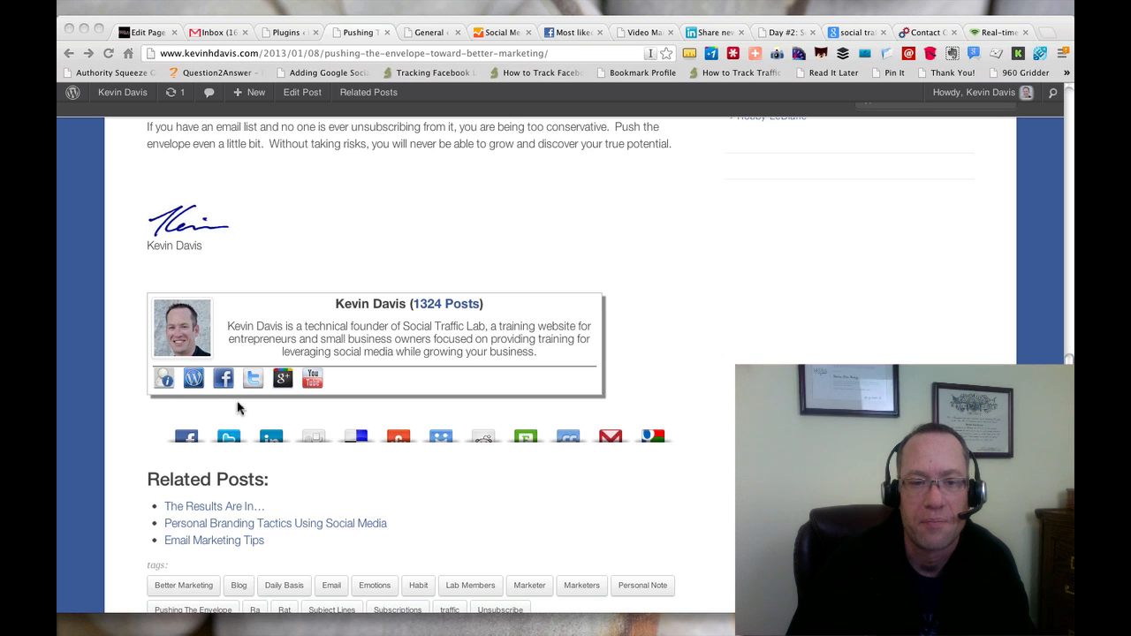
pyautogui.moveTo(174, 392)
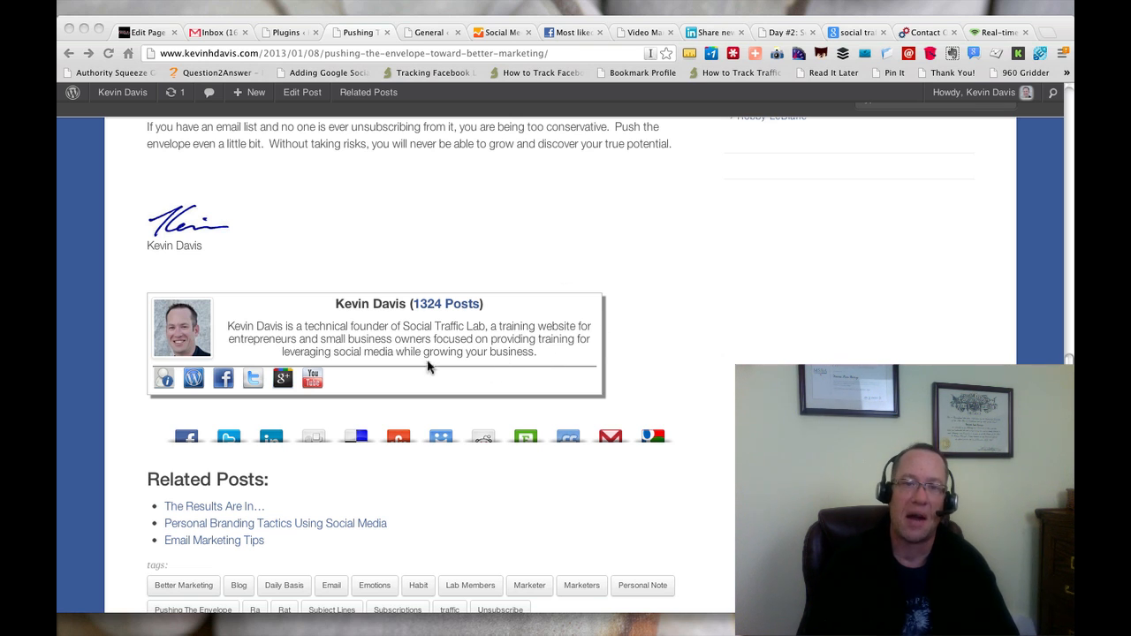
pyautogui.moveTo(386, 344)
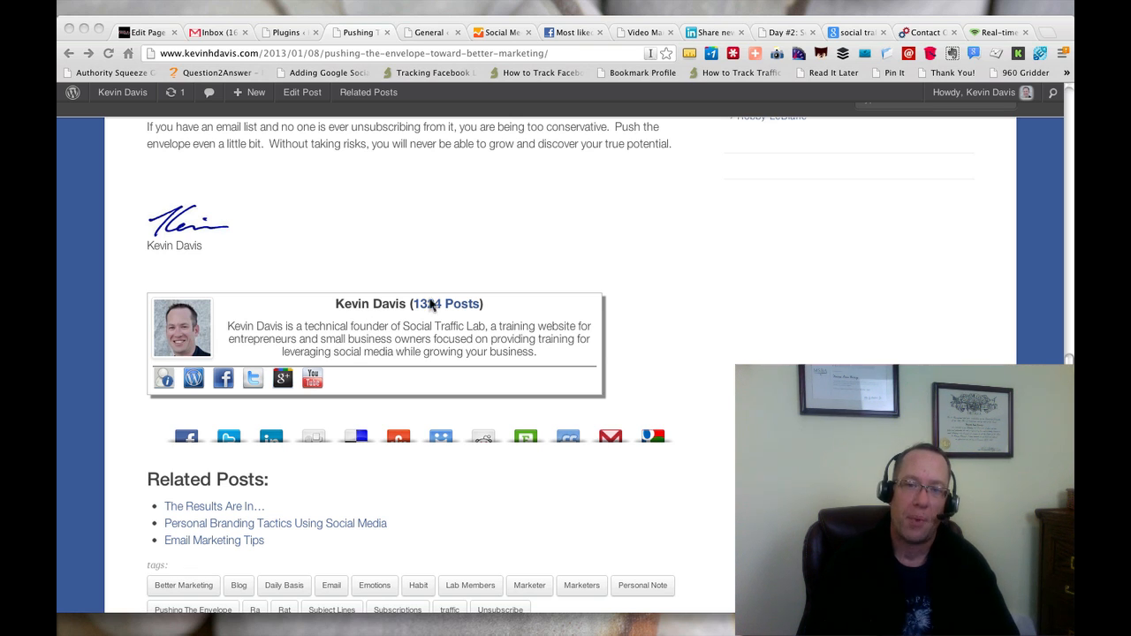
pyautogui.moveTo(520, 285)
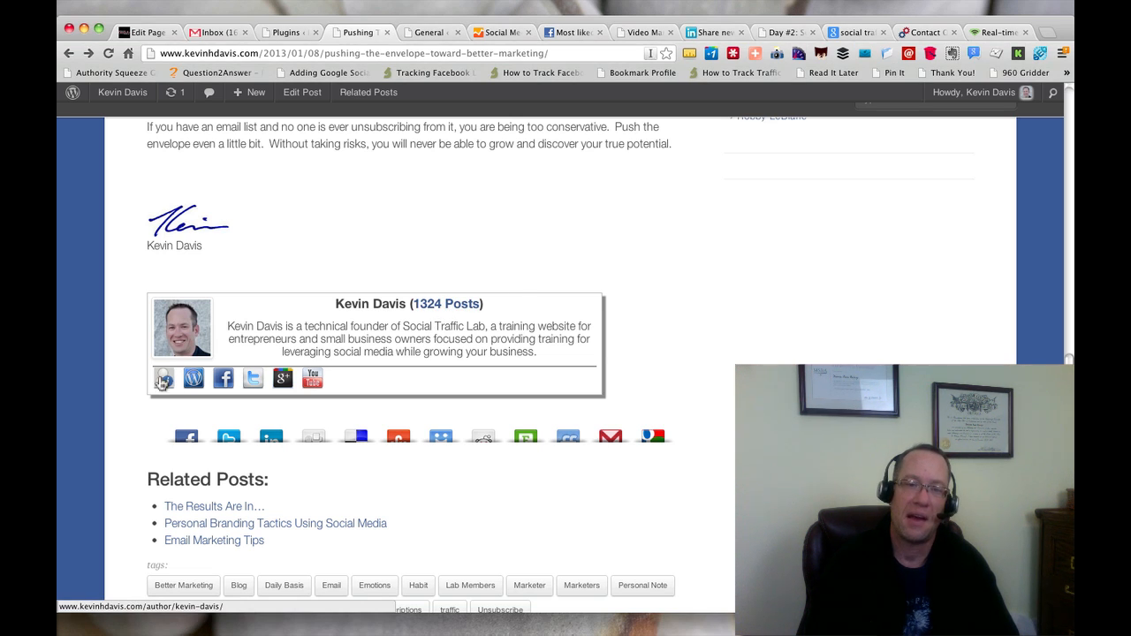
pyautogui.click(164, 378)
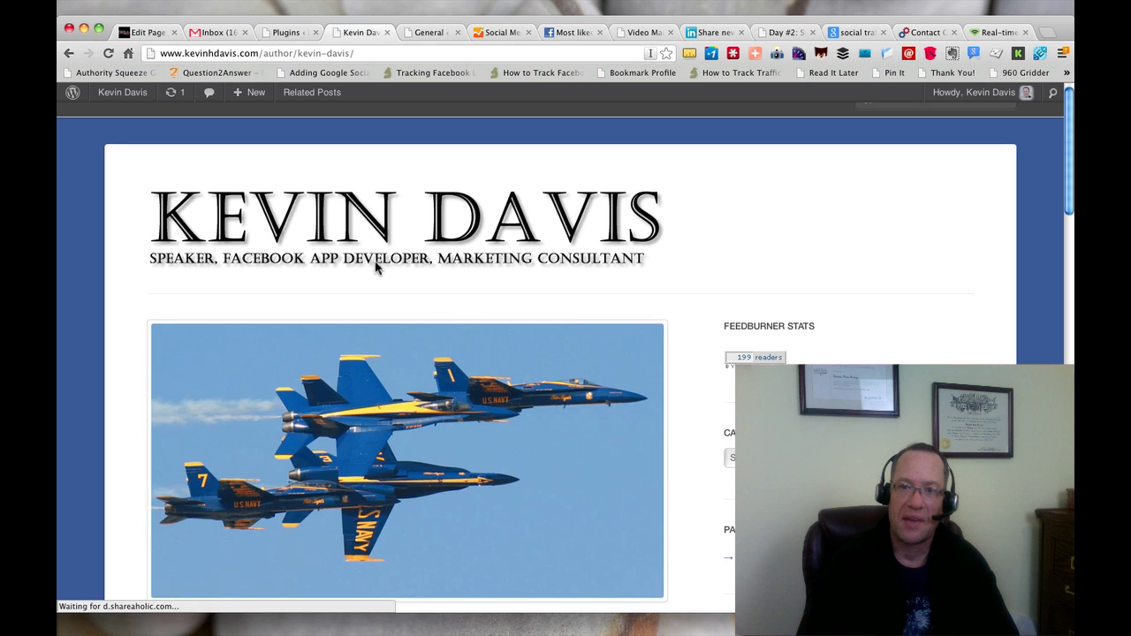
pyautogui.scroll(-3)
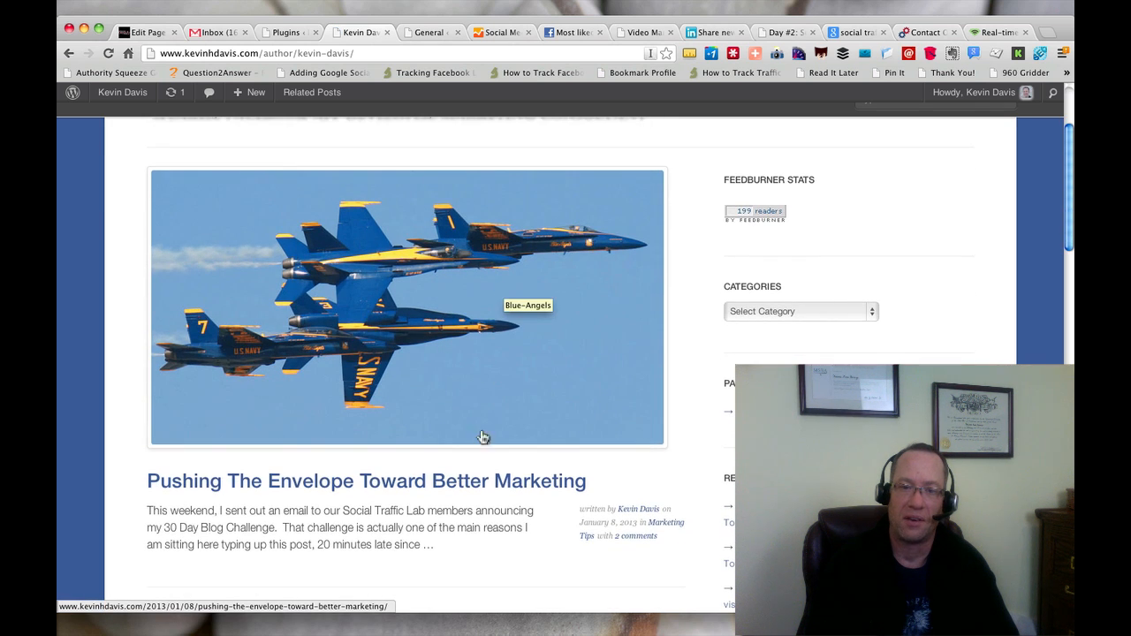
pyautogui.scroll(-3)
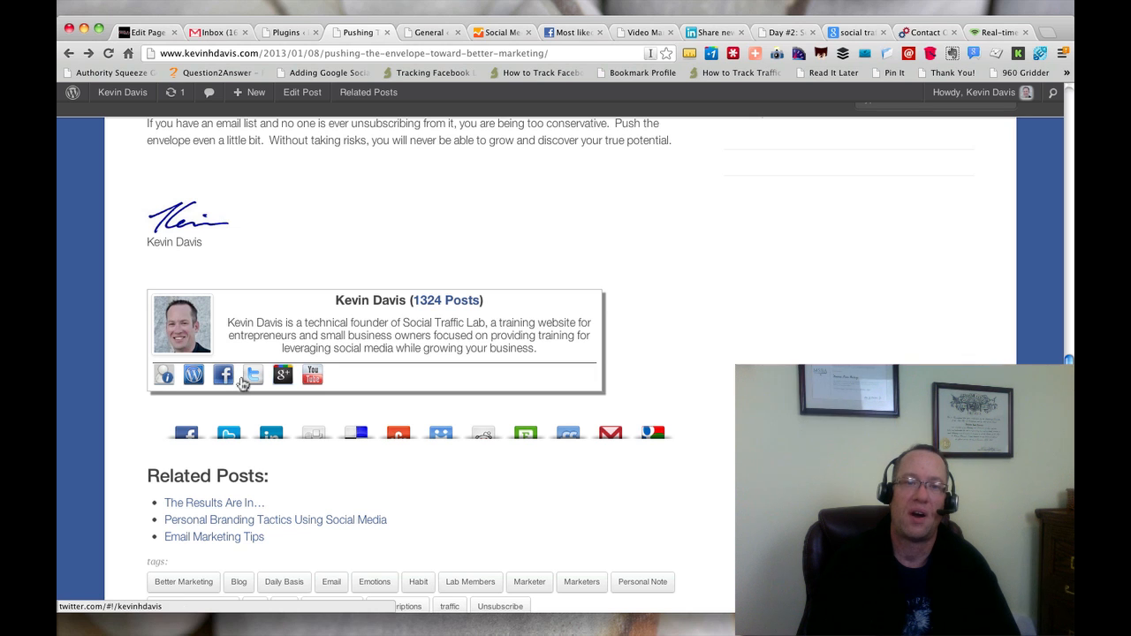
pyautogui.moveTo(282, 374)
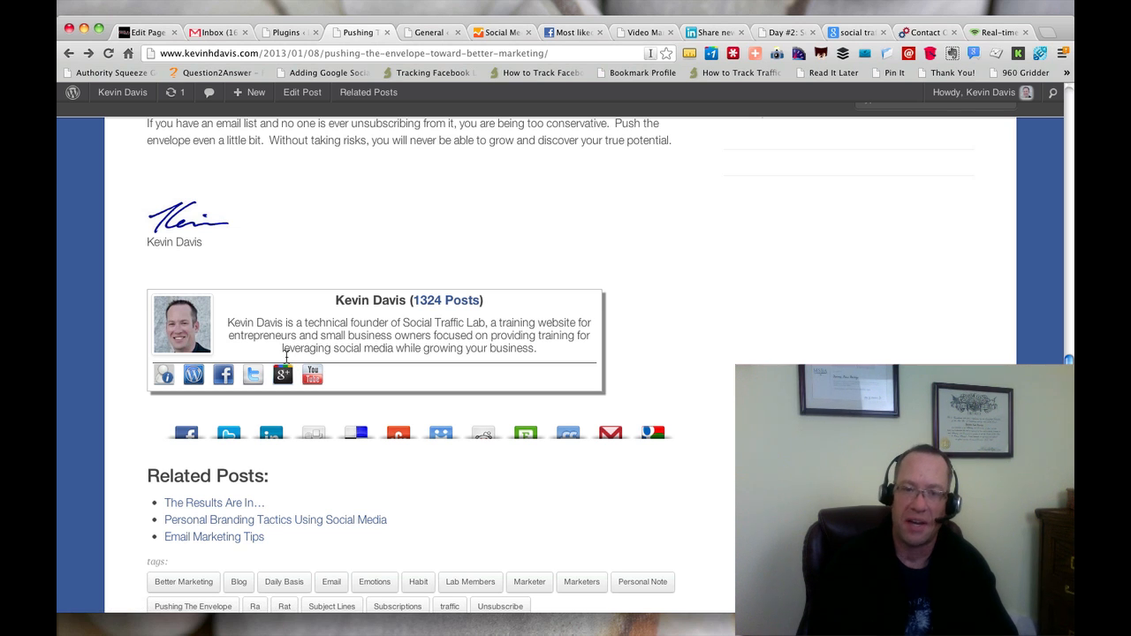
pyautogui.moveTo(312, 374)
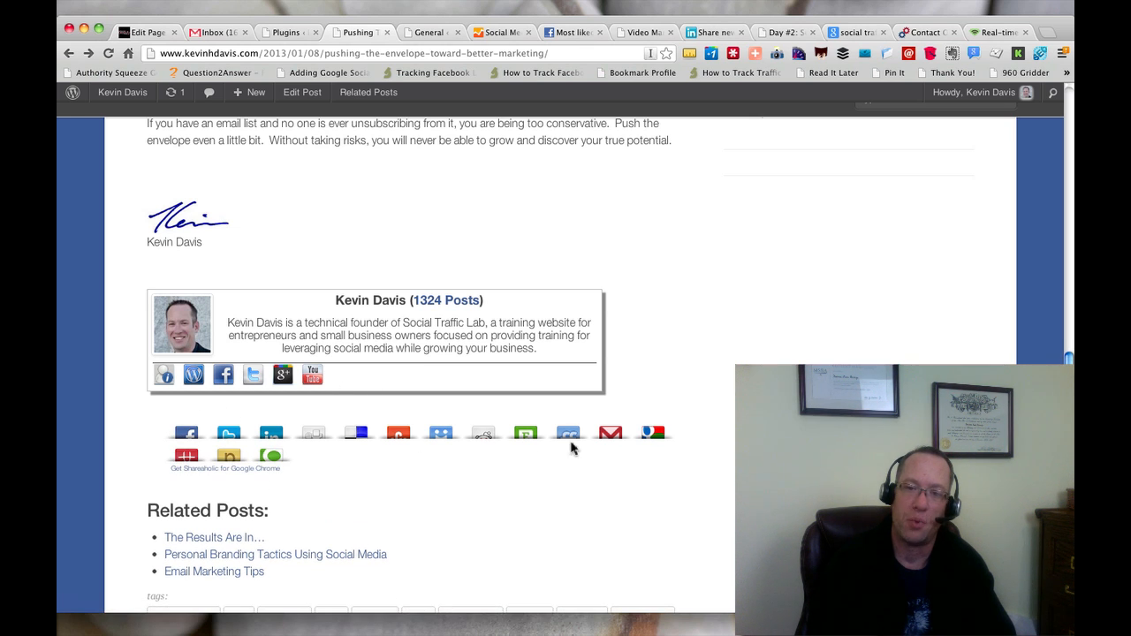
pyautogui.moveTo(558, 446)
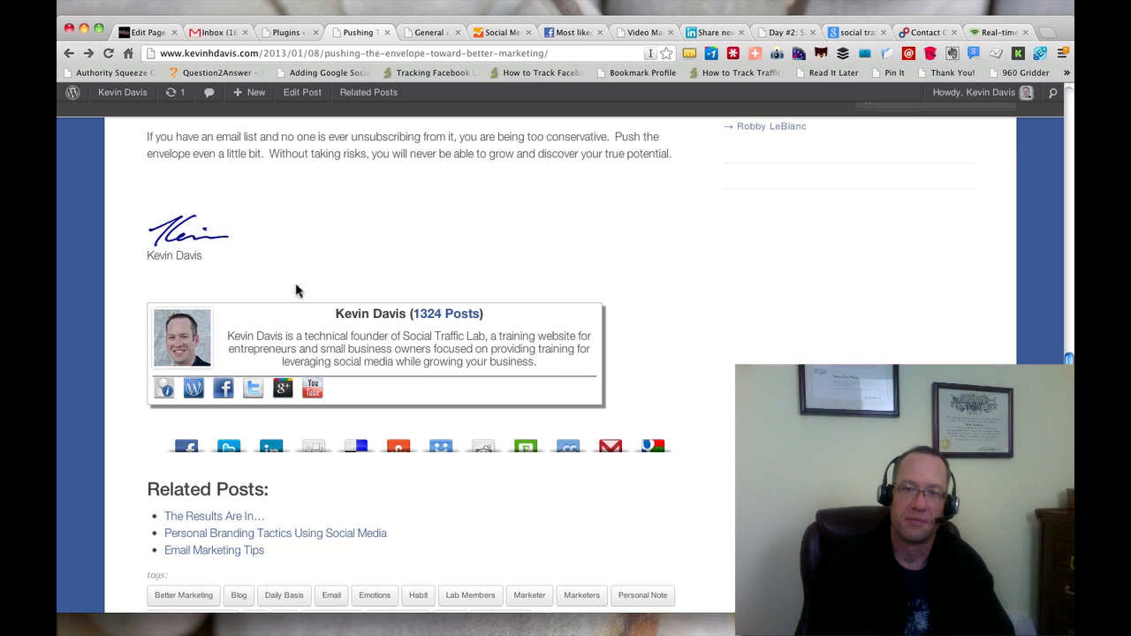
pyautogui.moveTo(408, 269)
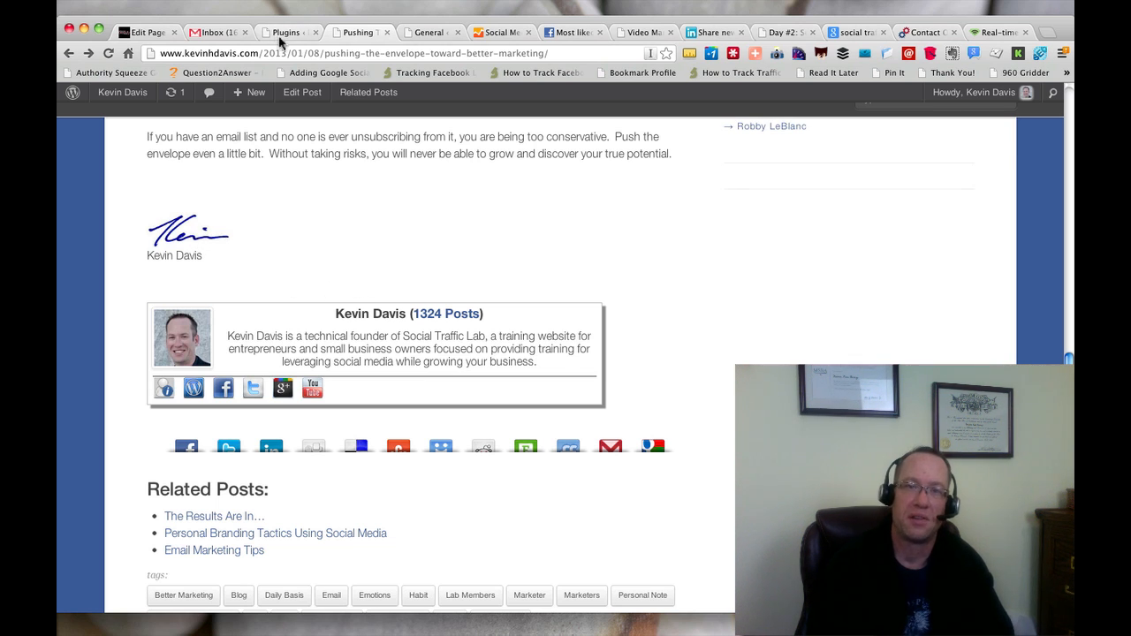
# Step: Go to Installed Plugins and scroll past Add Post Footer to Social Author Bio
pyautogui.click(284, 32)
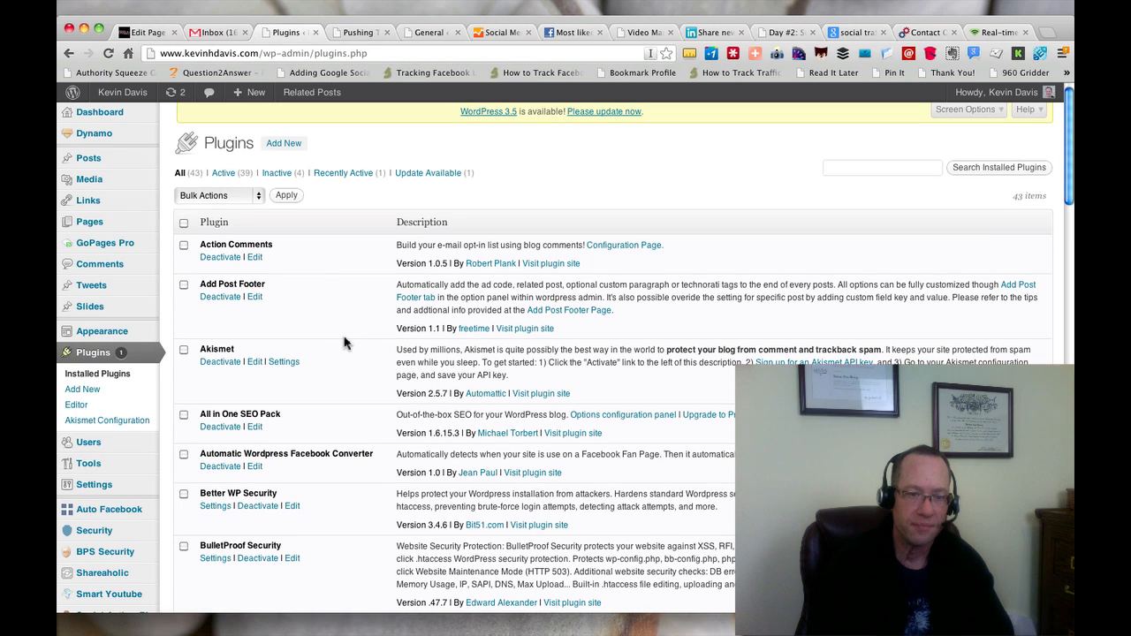
pyautogui.moveTo(268, 290)
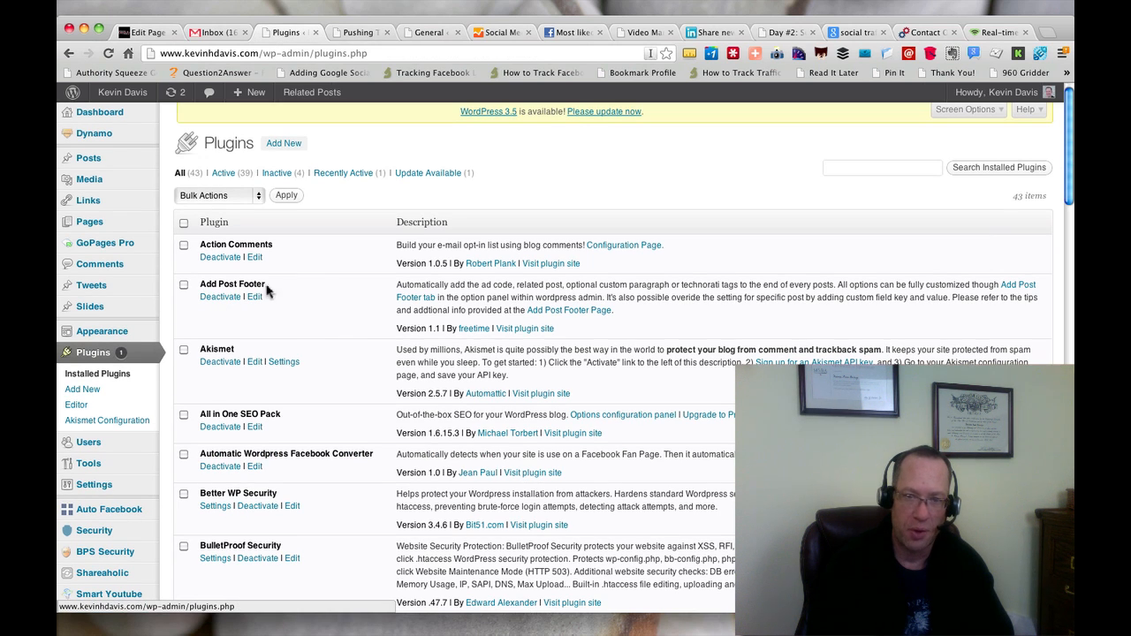
pyautogui.moveTo(472, 344)
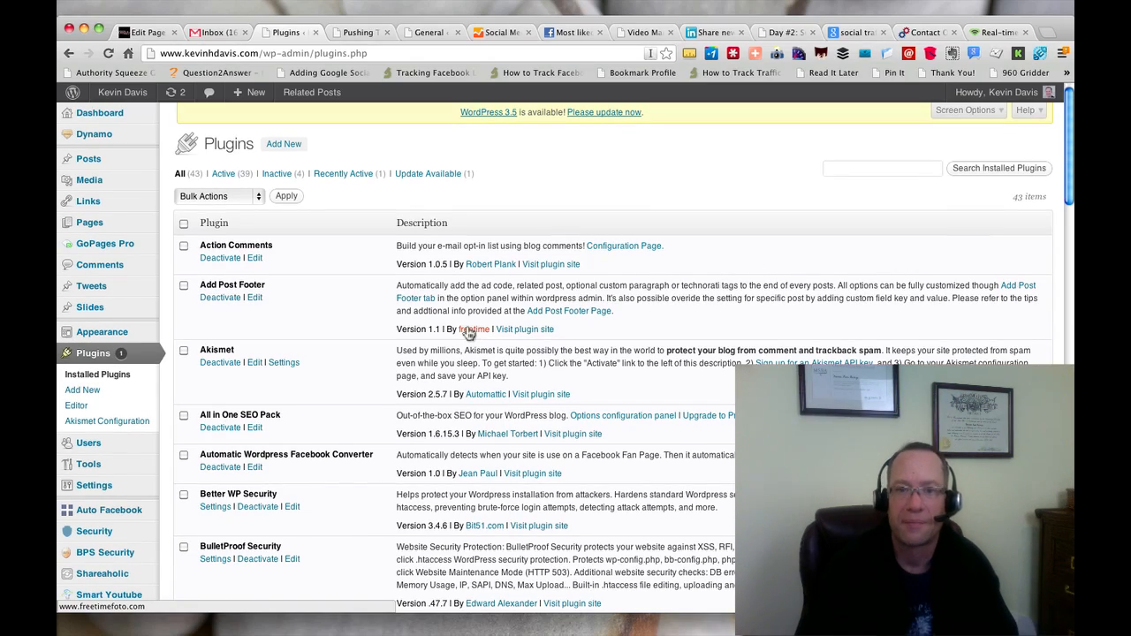
pyautogui.scroll(-3)
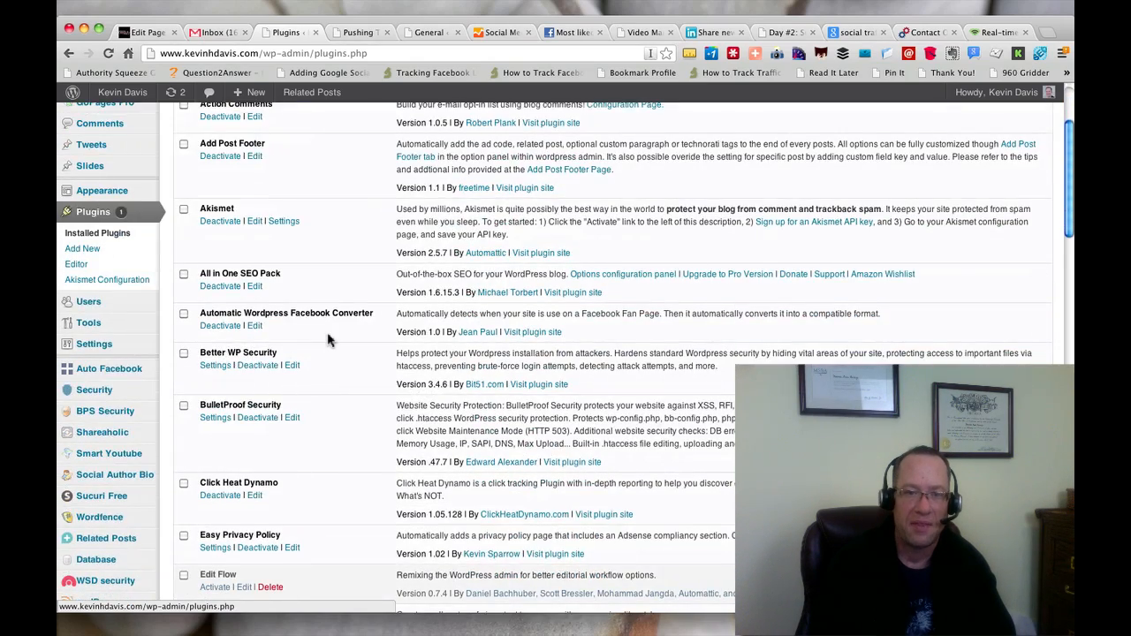
pyautogui.scroll(-3)
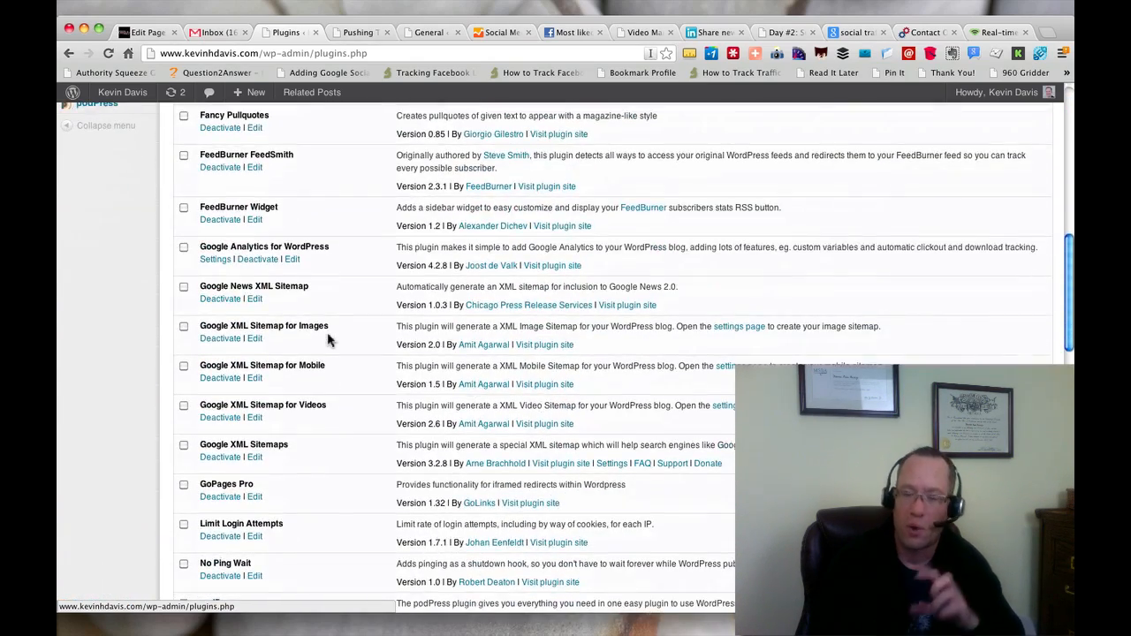
pyautogui.scroll(-3)
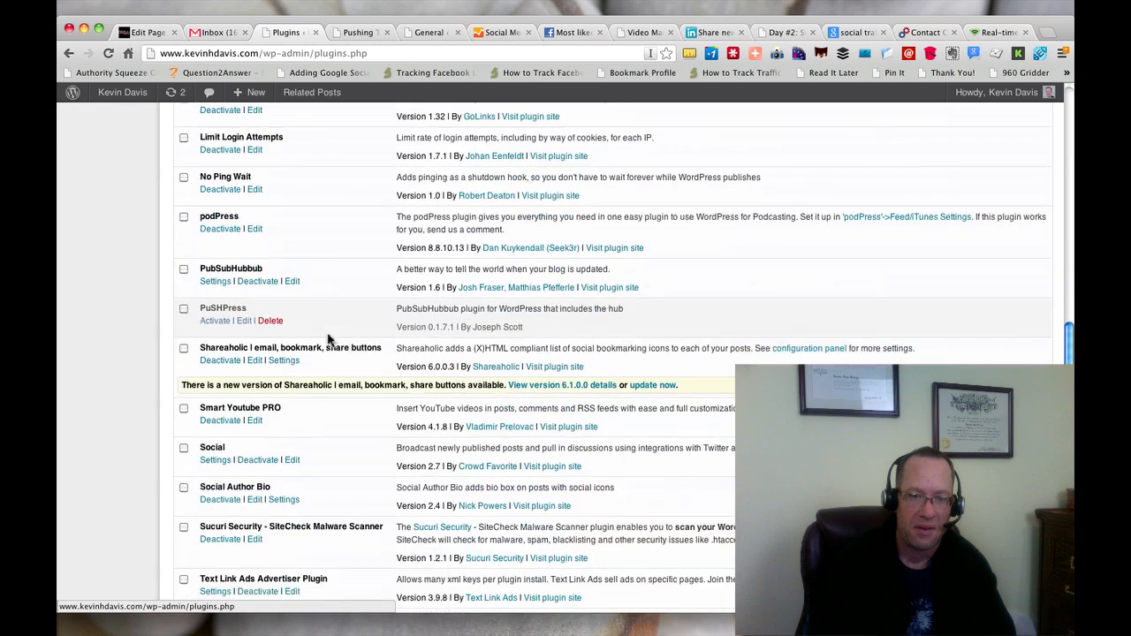
pyautogui.scroll(-3)
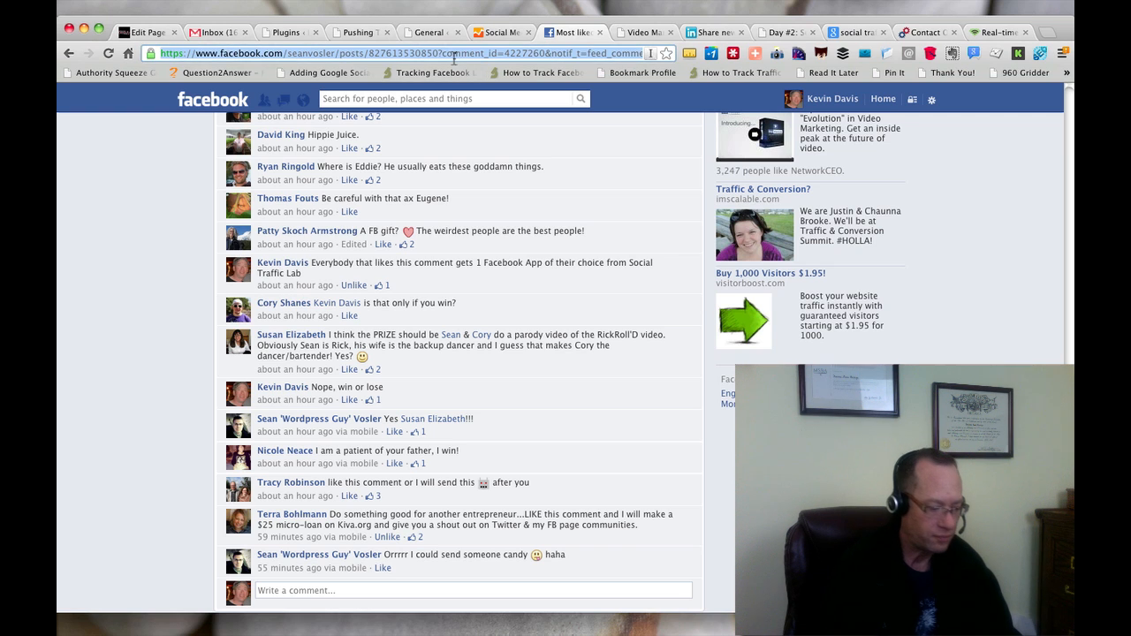
# Step: Search Google for 'social traffic' and scroll the results to the Social Traffic Lab listing
pyautogui.write('google.com')
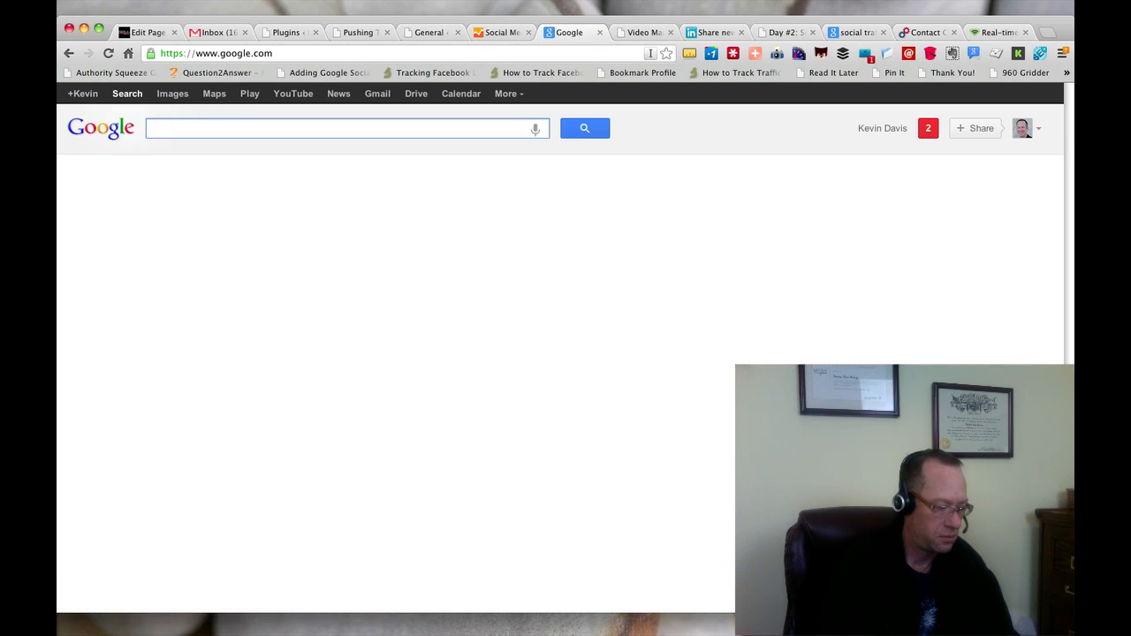
pyautogui.write('social traffic')
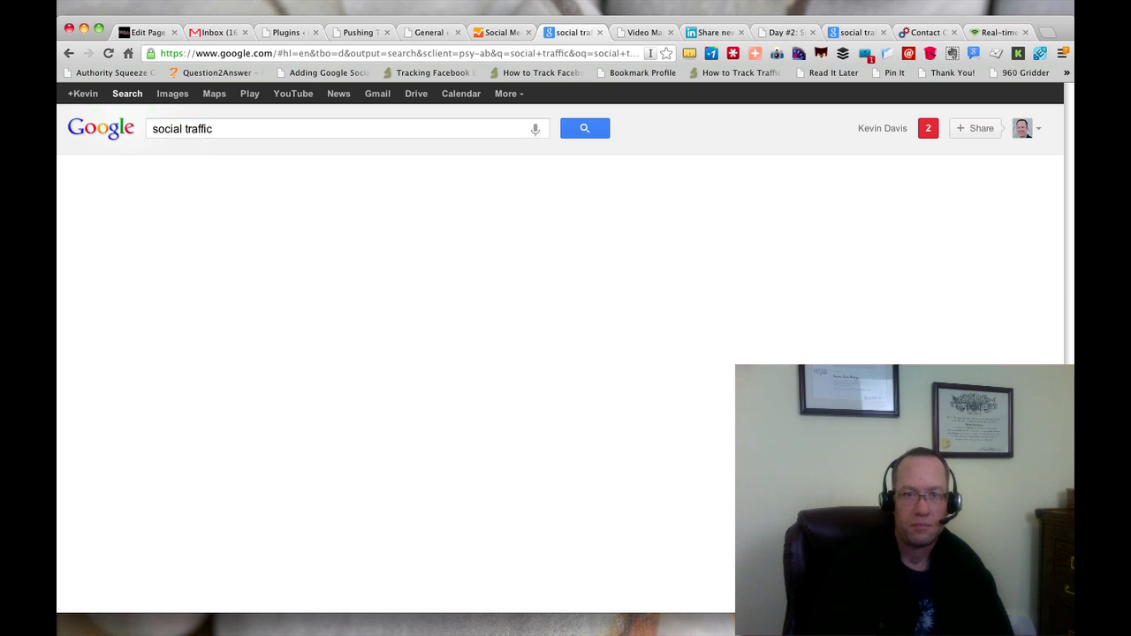
pyautogui.click(584, 128)
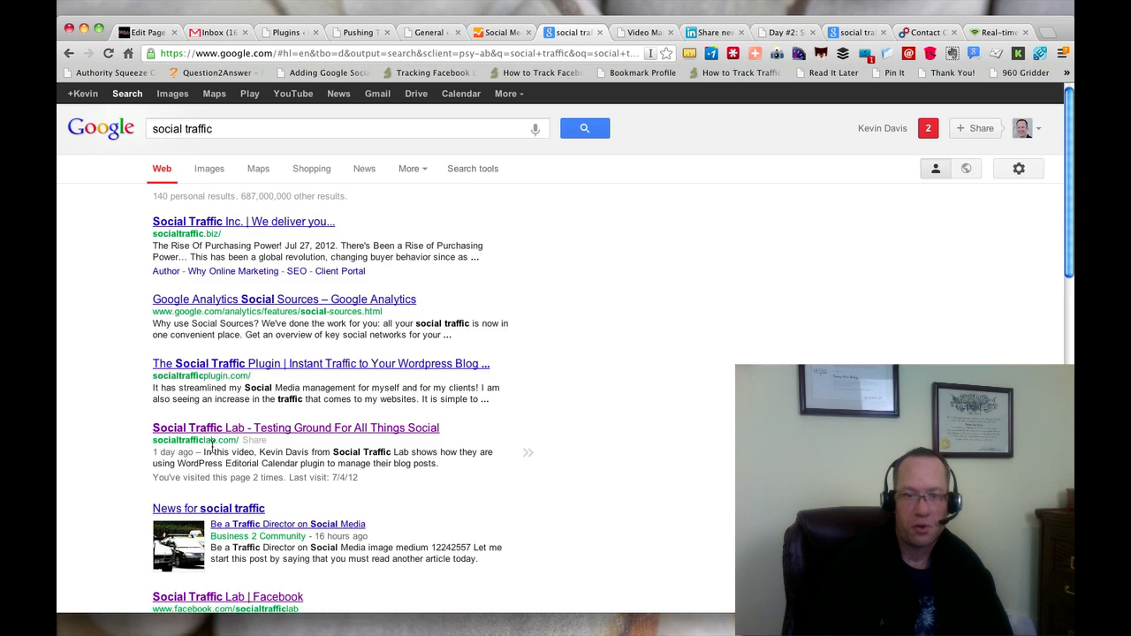
pyautogui.scroll(-3)
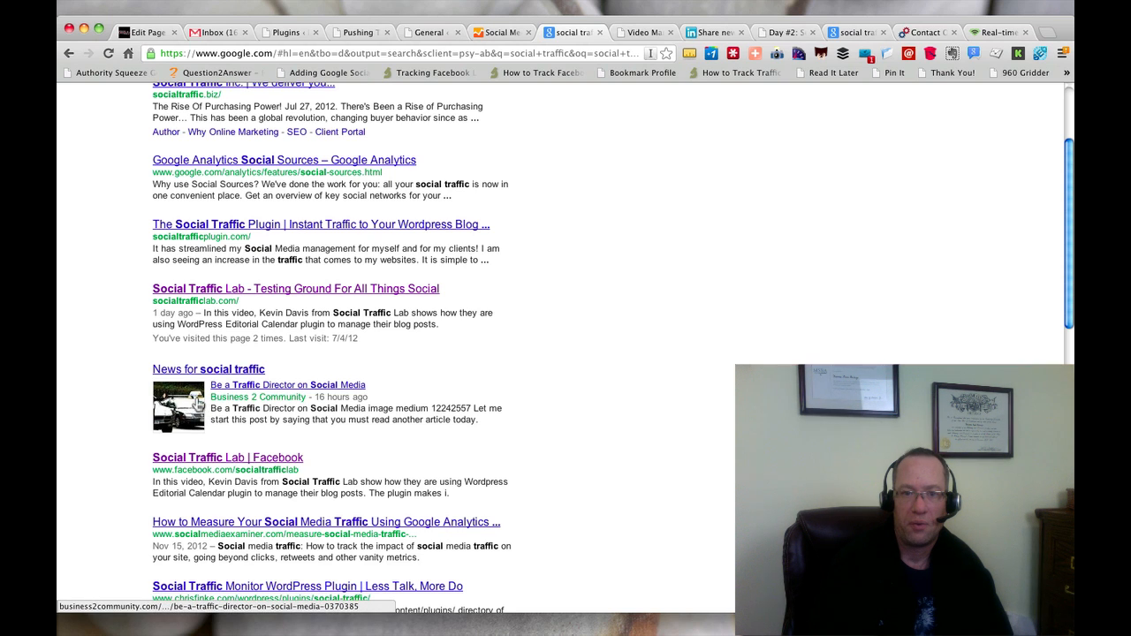
pyautogui.moveTo(190, 406)
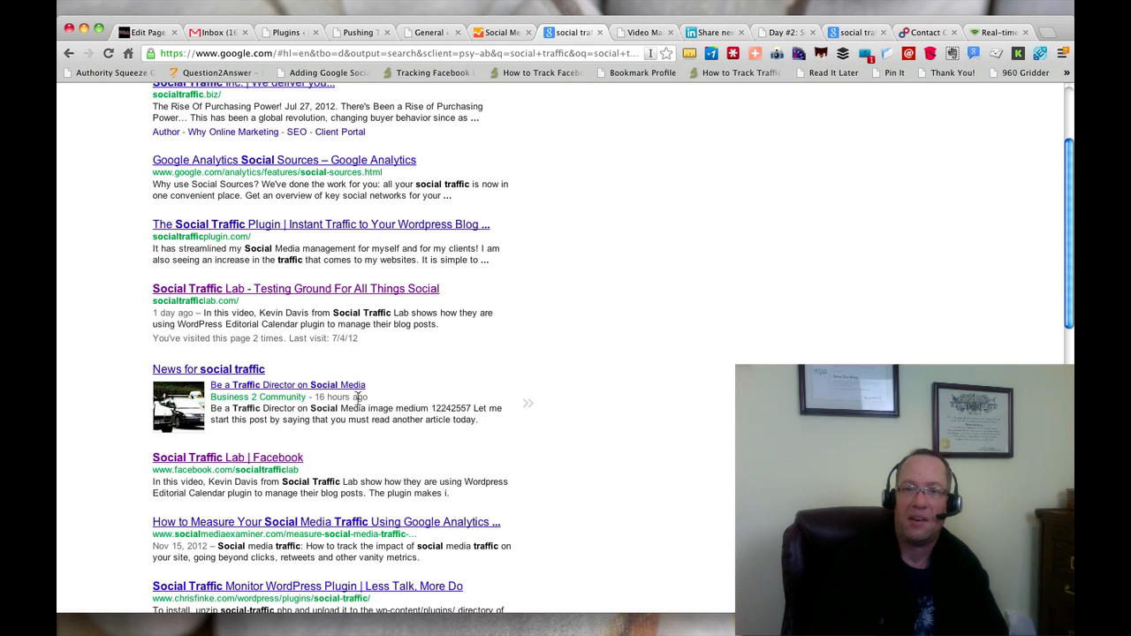
pyautogui.moveTo(371, 398)
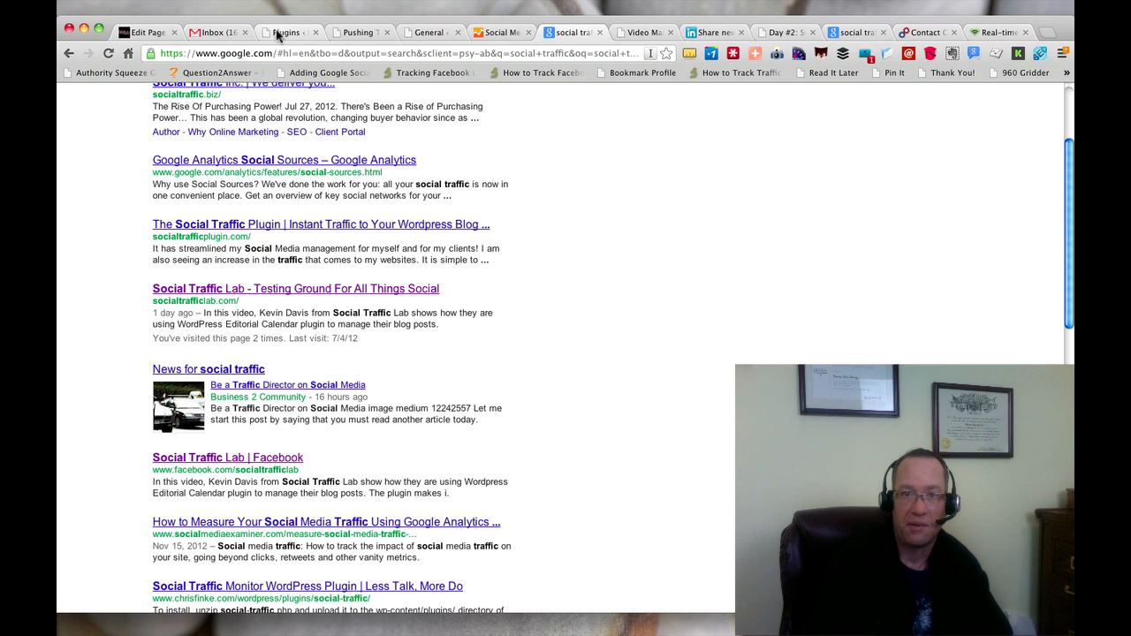
# Step: Return to the published post and follow the bio box's Google+ icon to the author's page
pyautogui.click(357, 33)
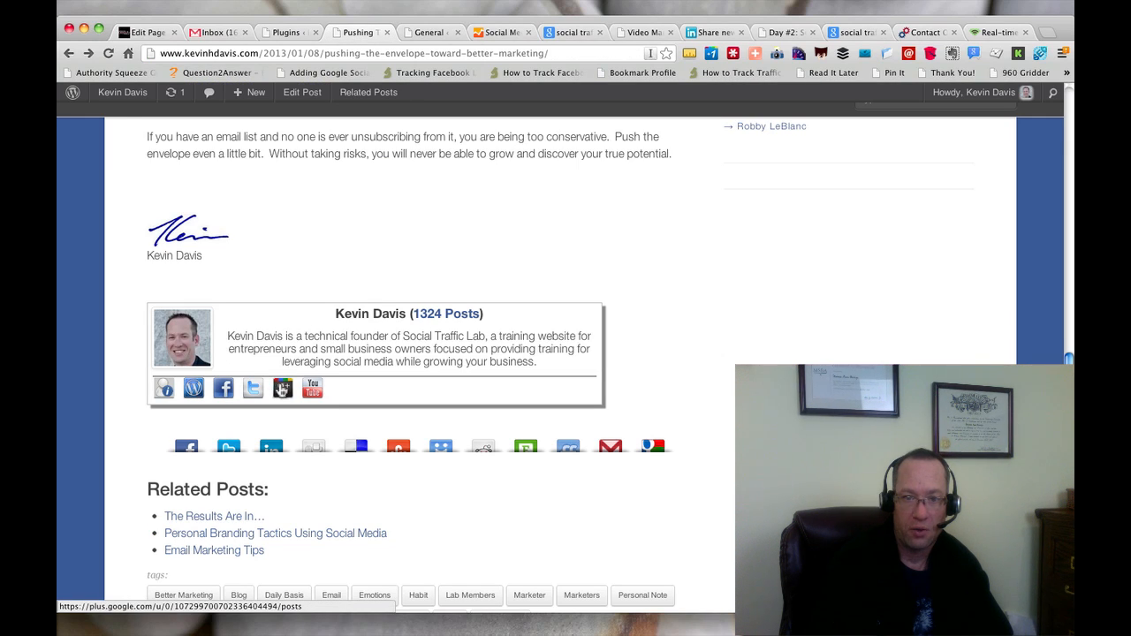
pyautogui.click(282, 387)
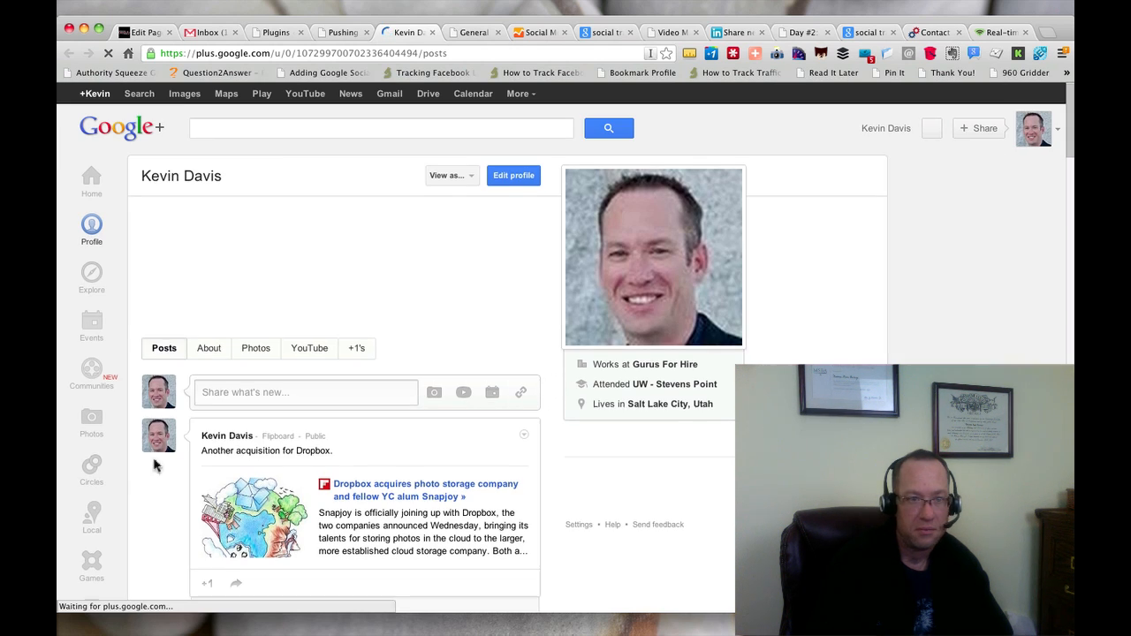
pyautogui.scroll(-3)
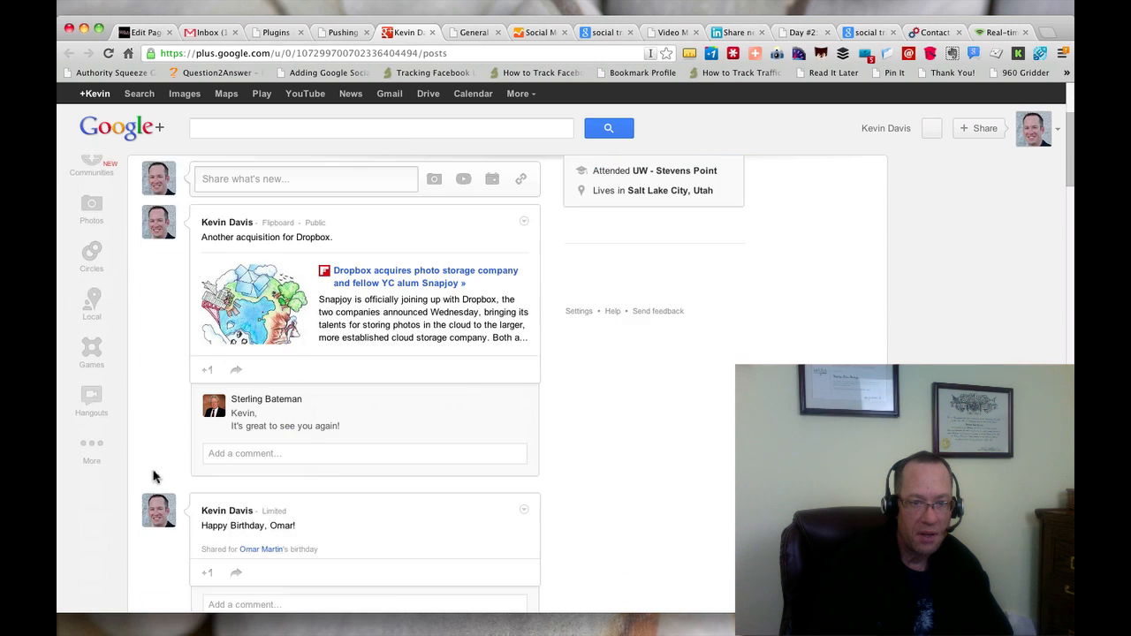
pyautogui.scroll(-3)
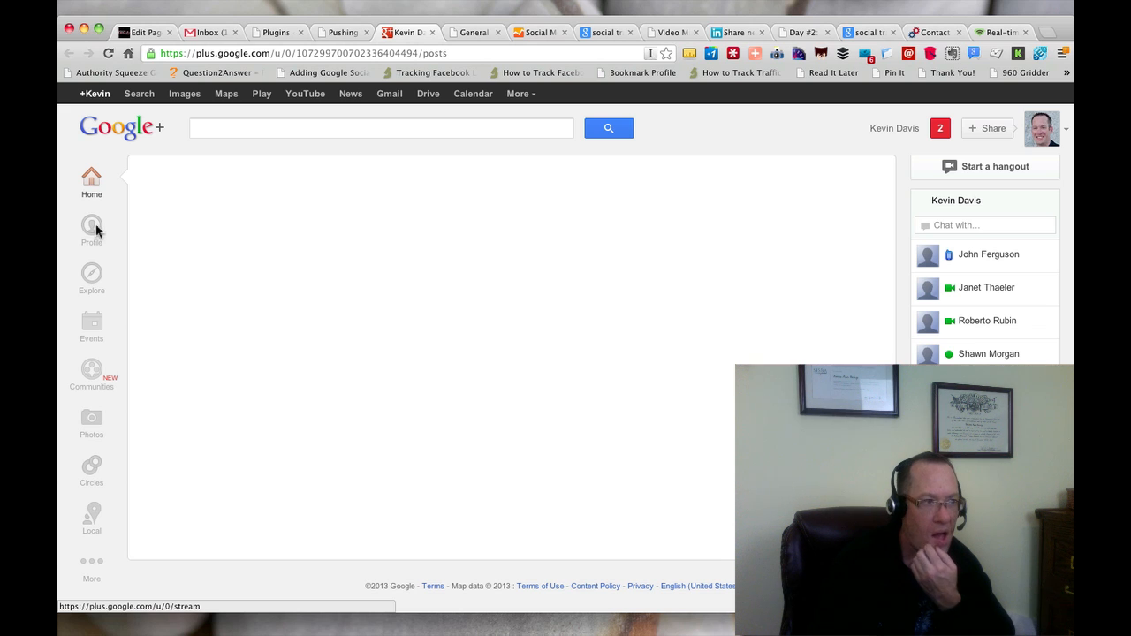
# Step: Preview the author's Google+ profile using View as, entering 'kevin' as the viewer
pyautogui.click(91, 228)
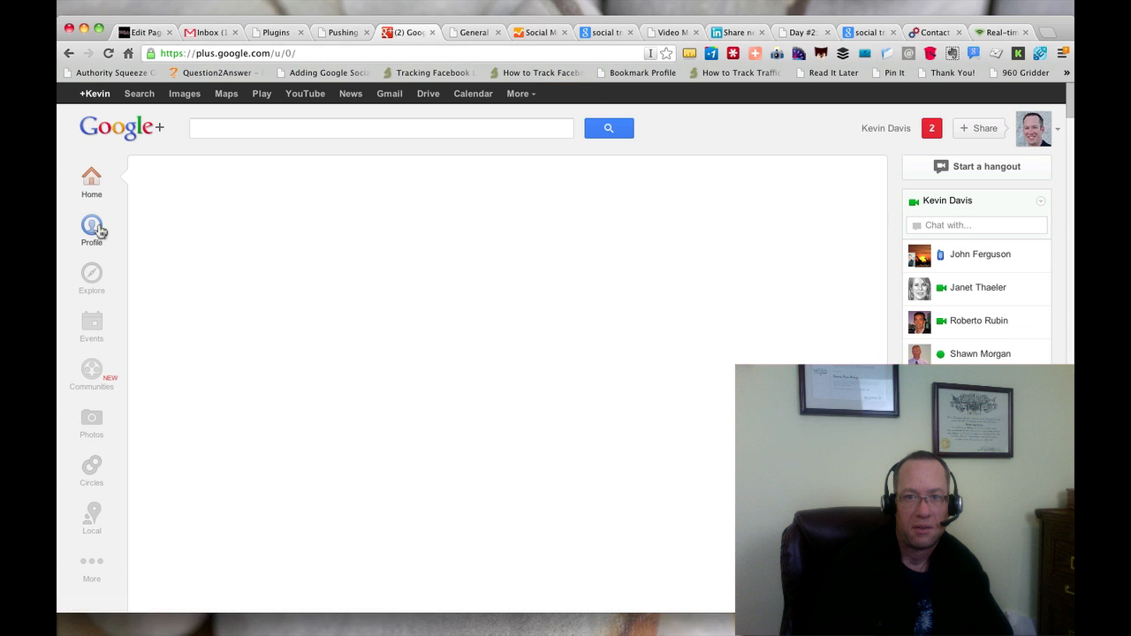
pyautogui.moveTo(183, 212)
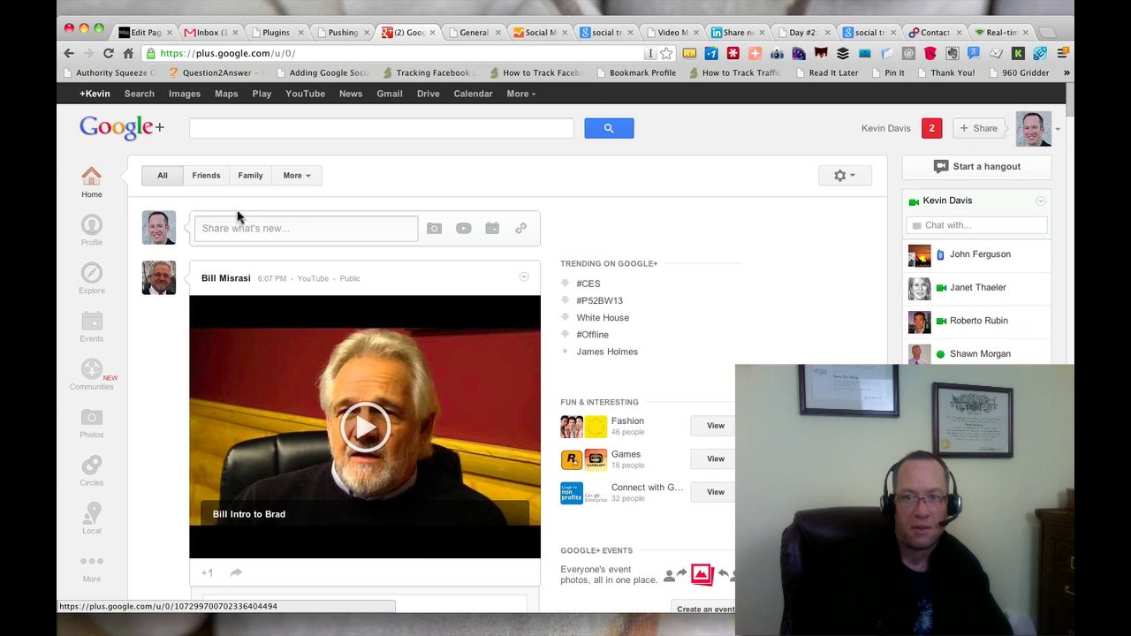
pyautogui.click(91, 226)
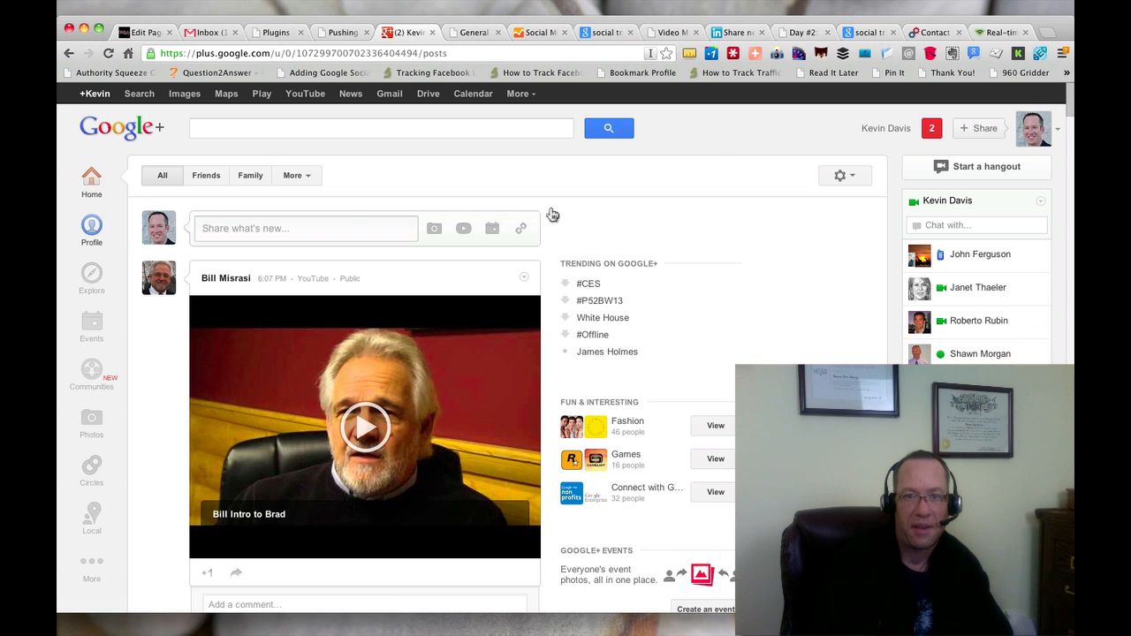
pyautogui.click(91, 228)
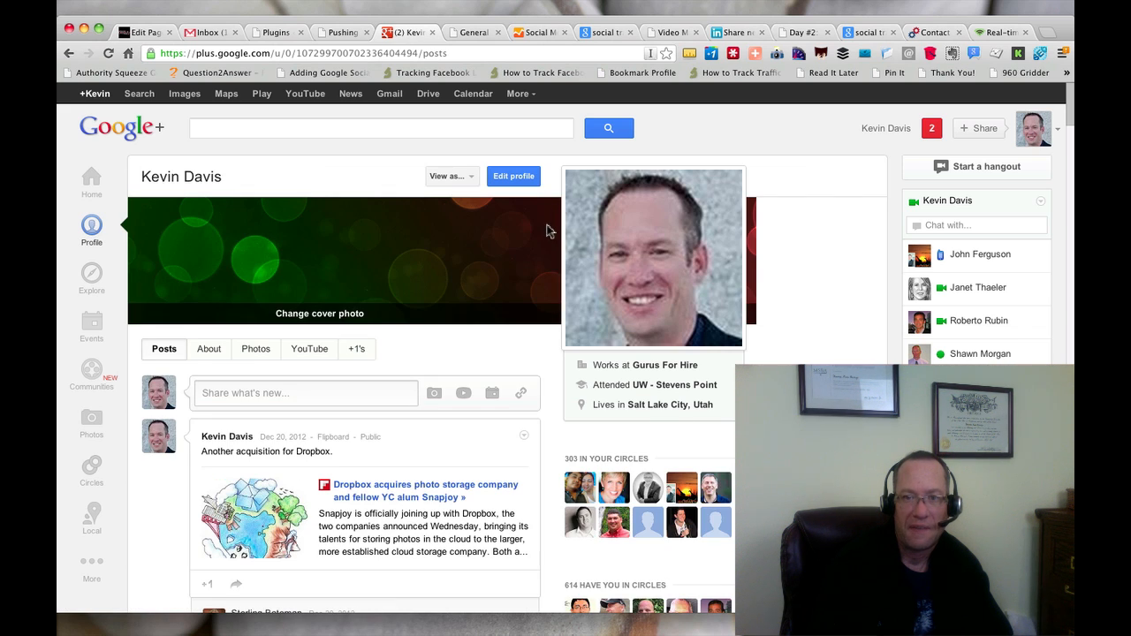
pyautogui.click(447, 175)
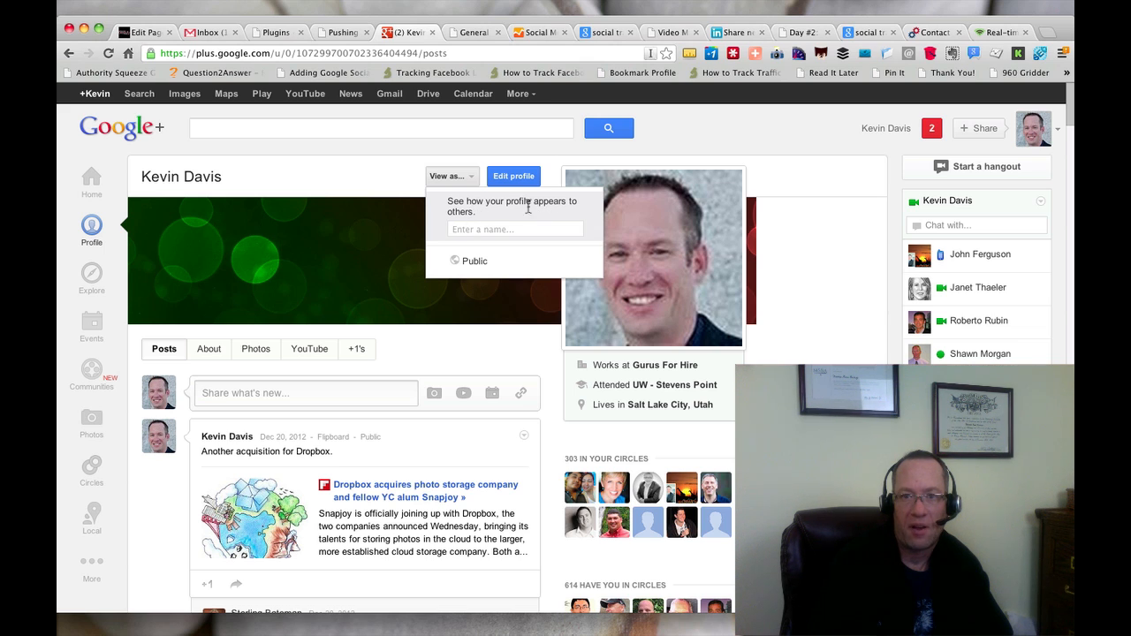
pyautogui.click(515, 228)
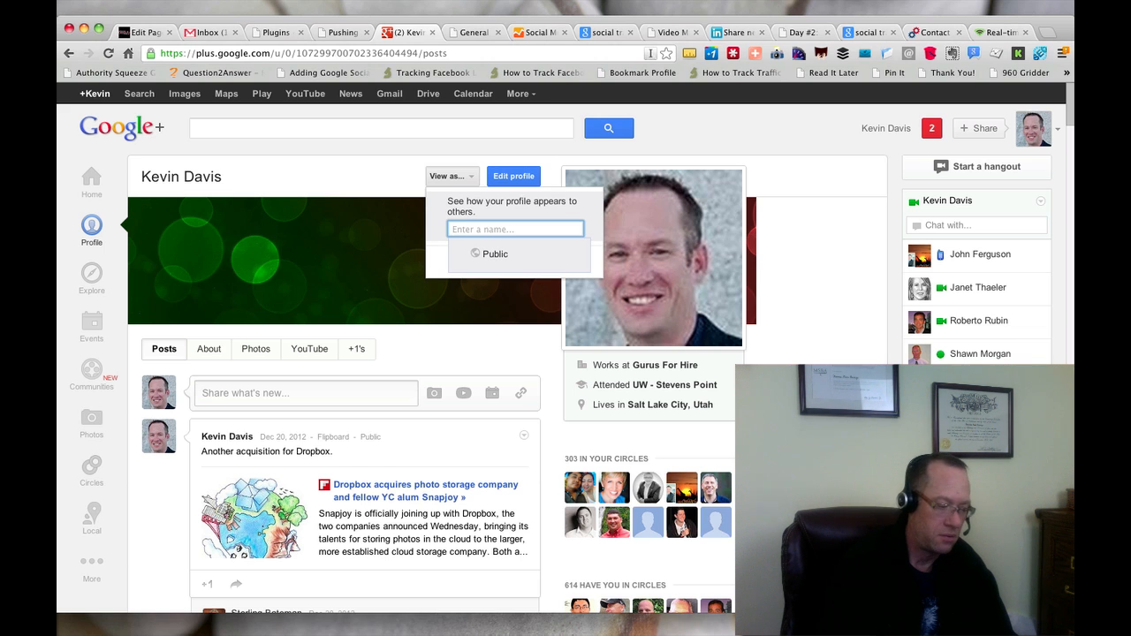
pyautogui.write('kevin')
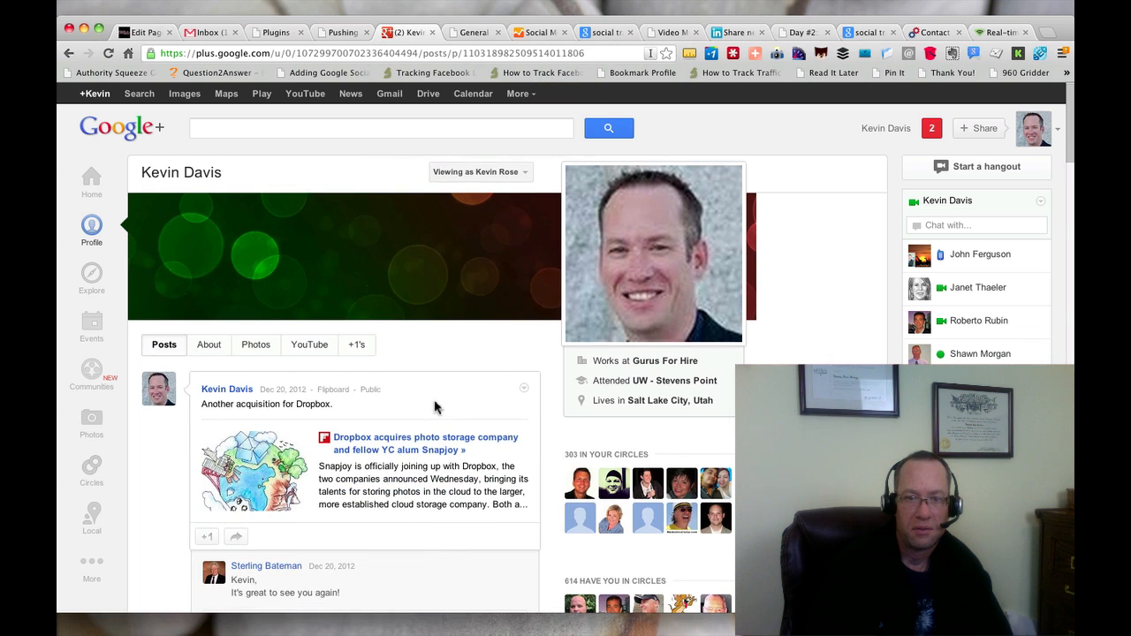
pyautogui.scroll(-3)
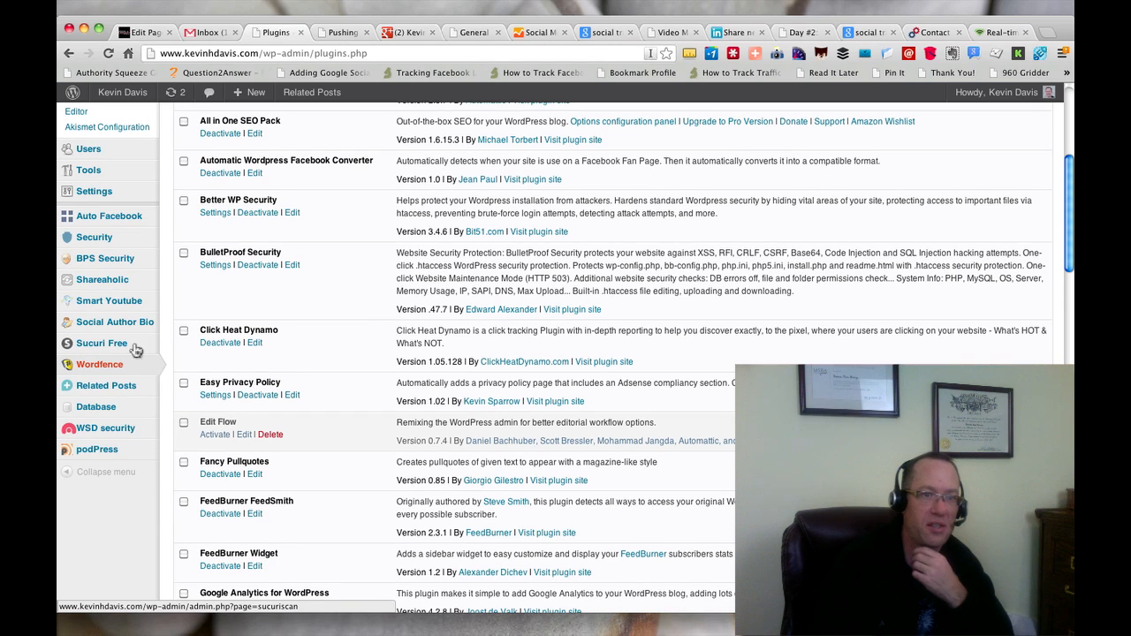
pyautogui.moveTo(114, 322)
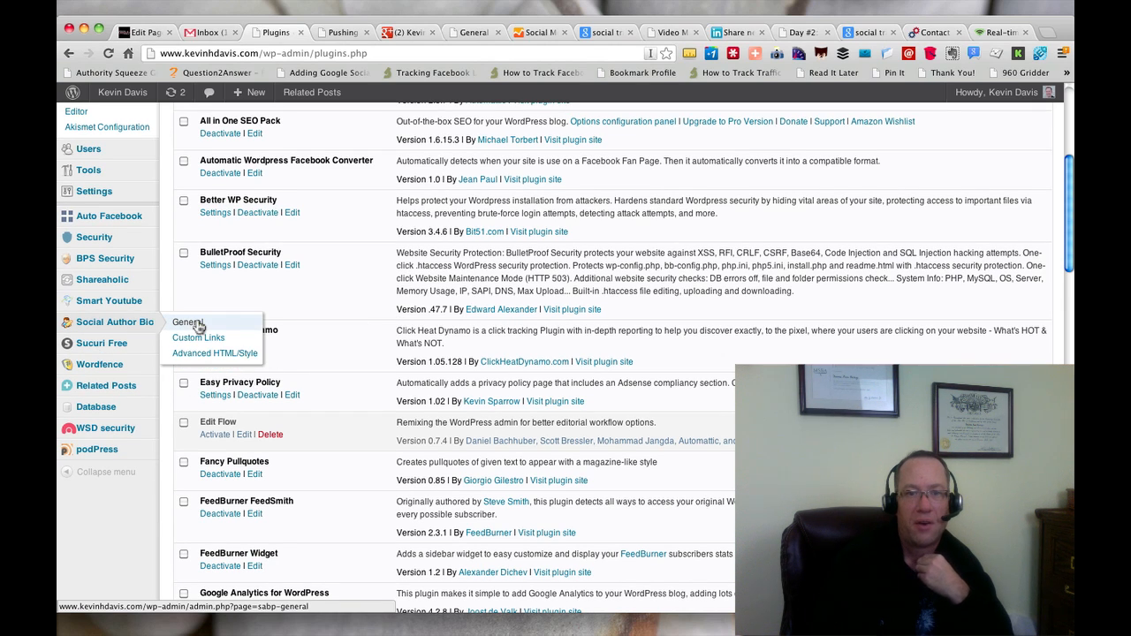
# Step: Review Social Author Bio General checkboxes and social icon choices, then save the changes
pyautogui.click(187, 321)
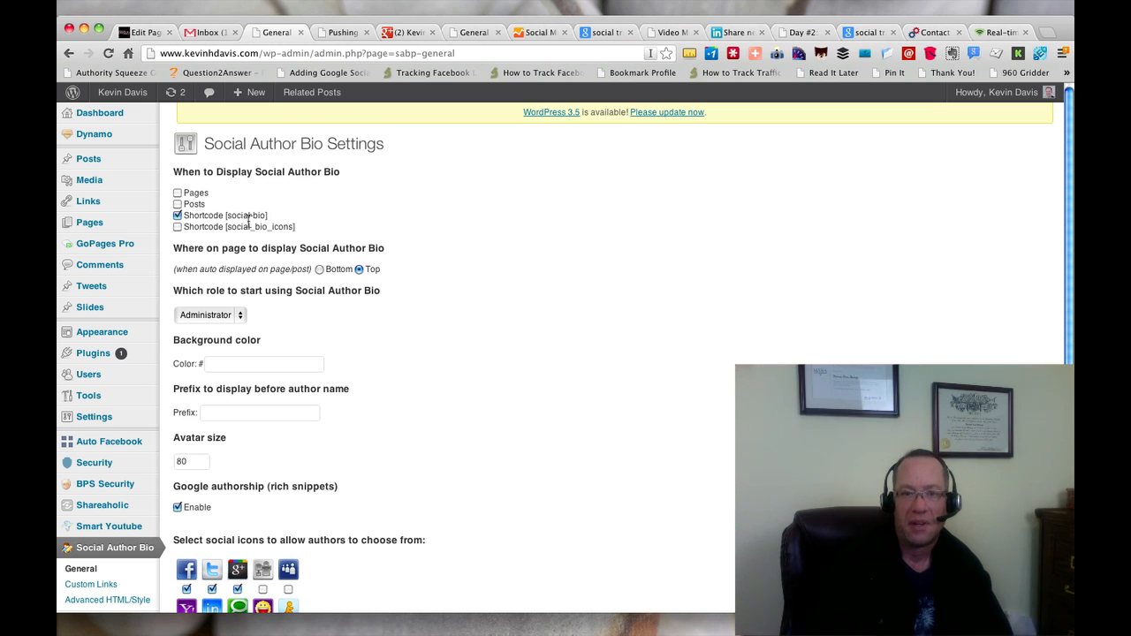
pyautogui.scroll(-3)
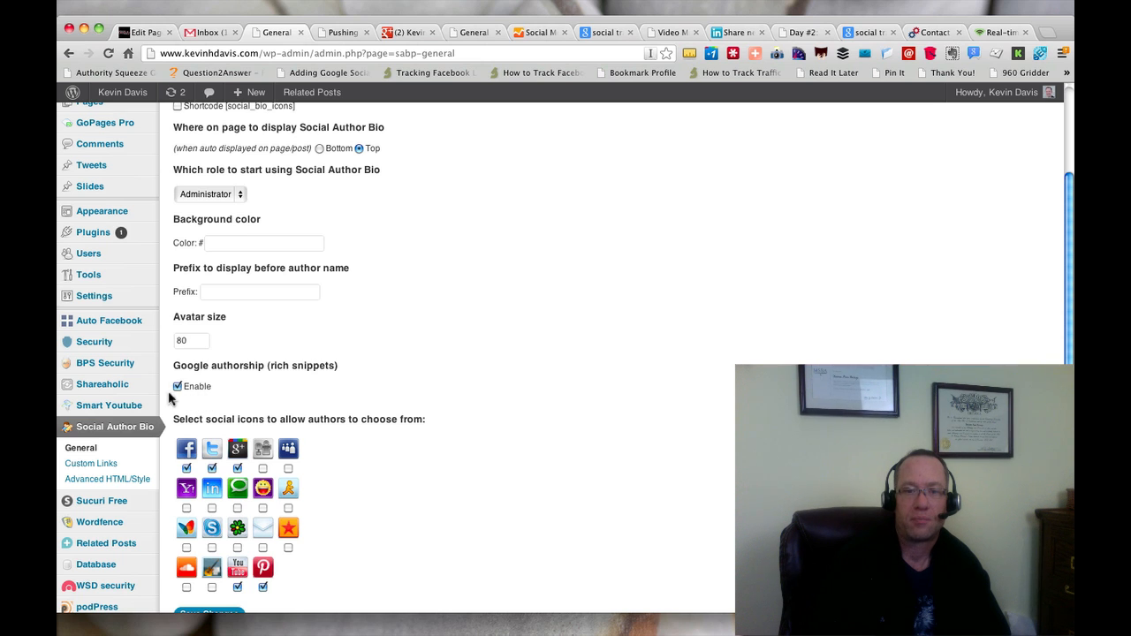
pyautogui.scroll(-3)
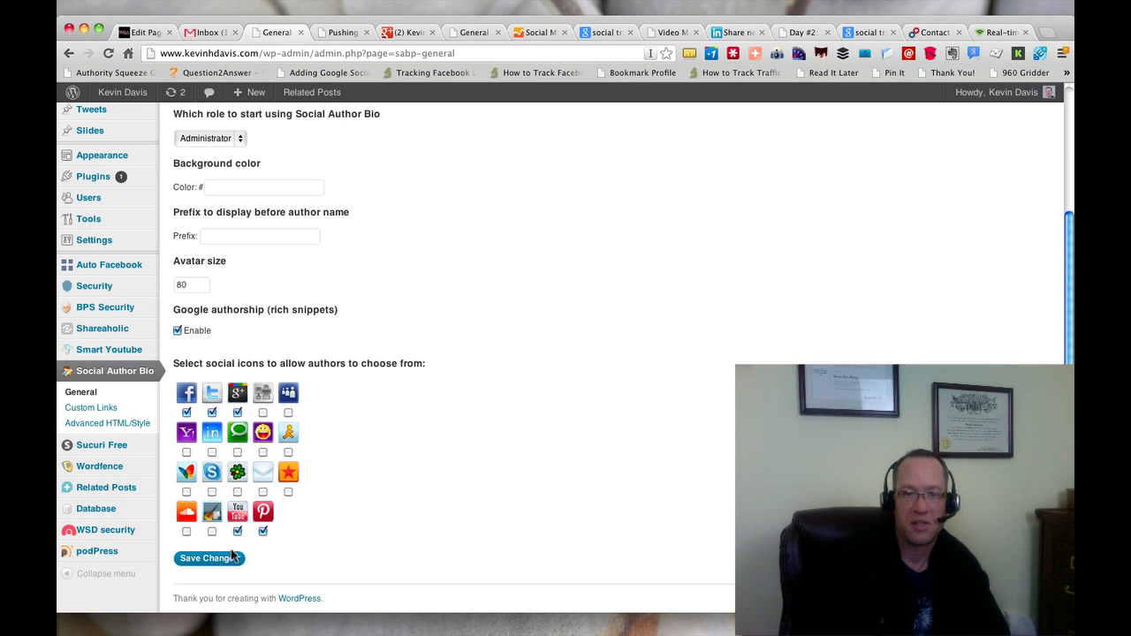
pyautogui.click(90, 408)
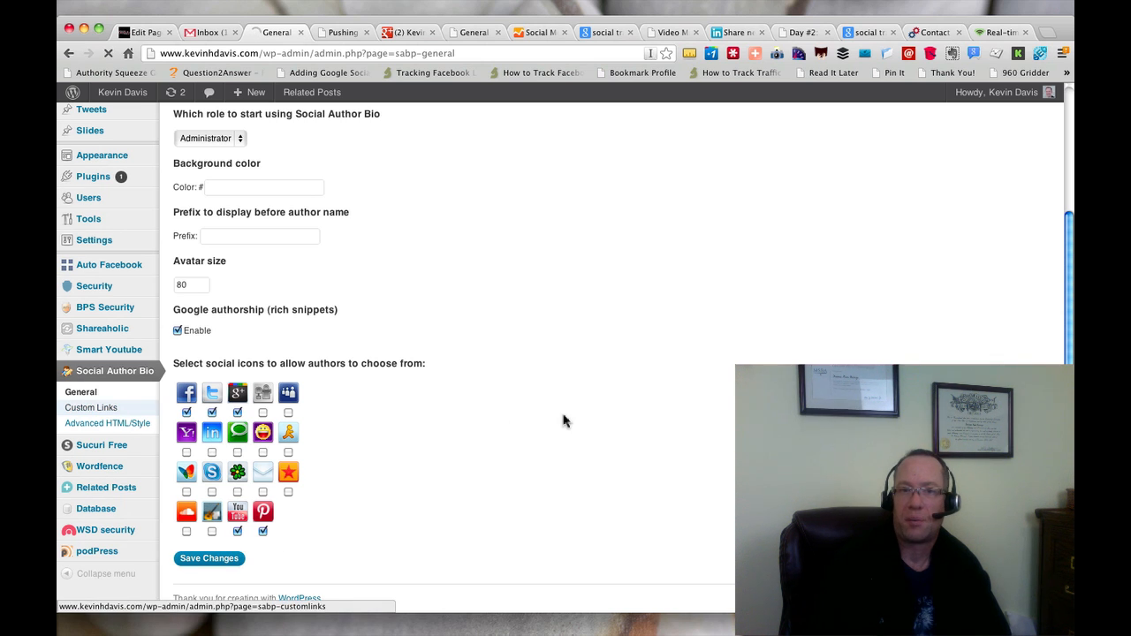
# Step: Move from Social Author Bio's empty Custom Links page to its Advanced HTML/Style page
pyautogui.click(90, 407)
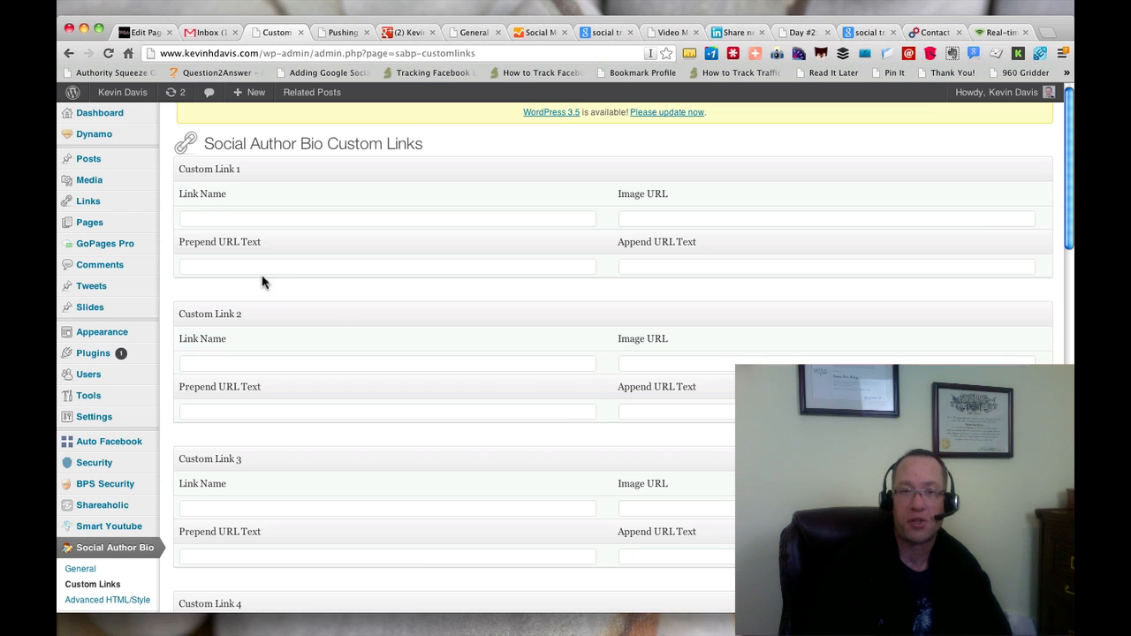
pyautogui.moveTo(233, 257)
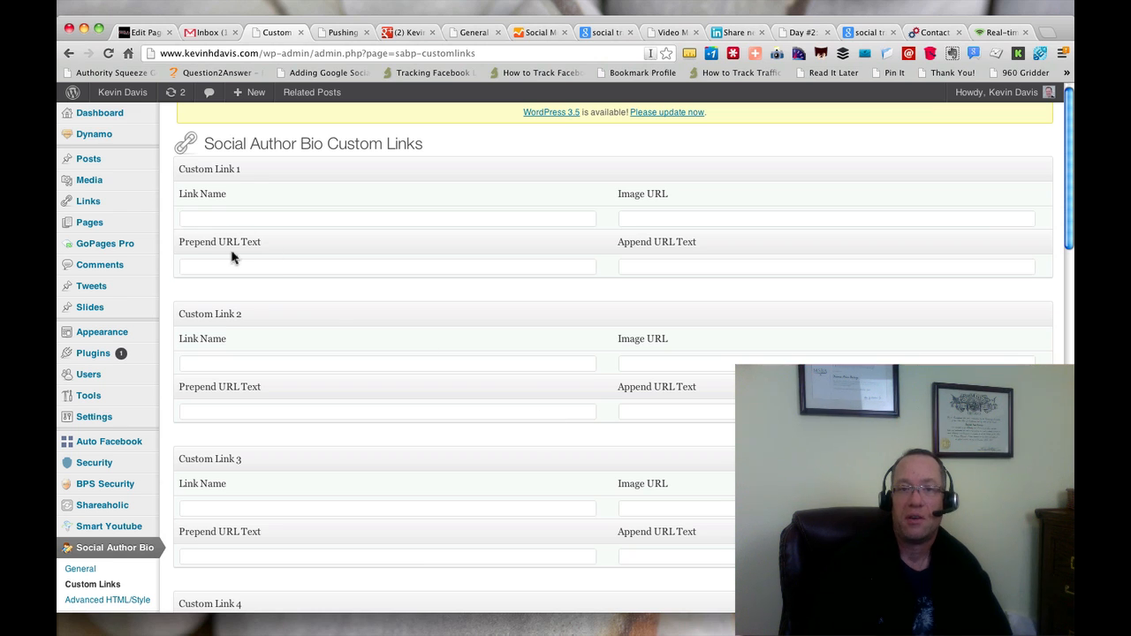
pyautogui.moveTo(445, 267)
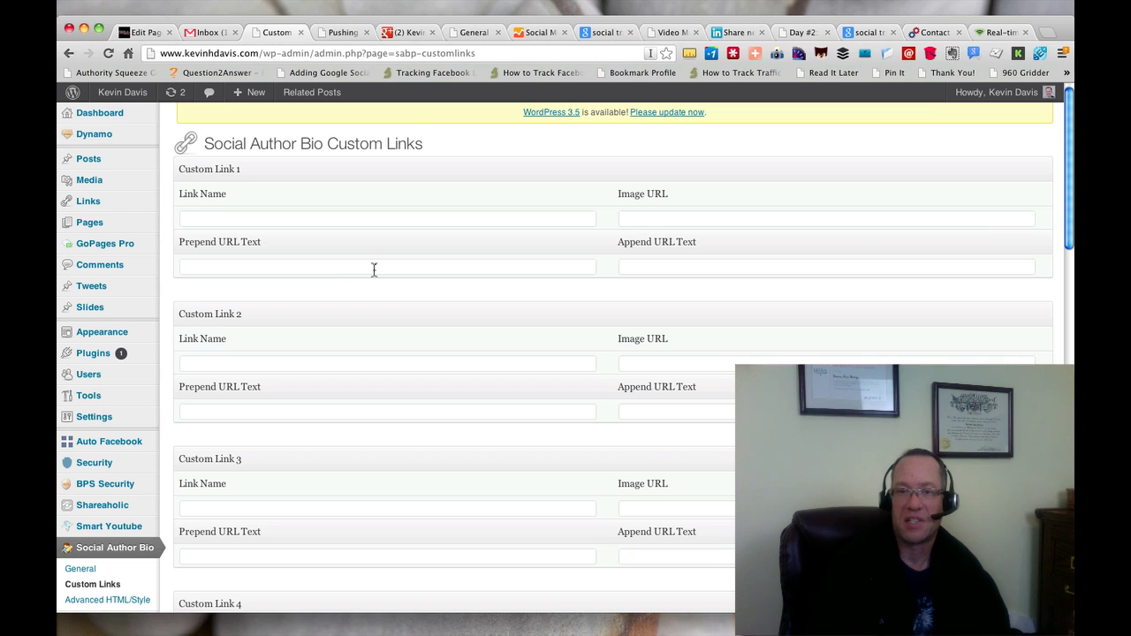
pyautogui.moveTo(671, 266)
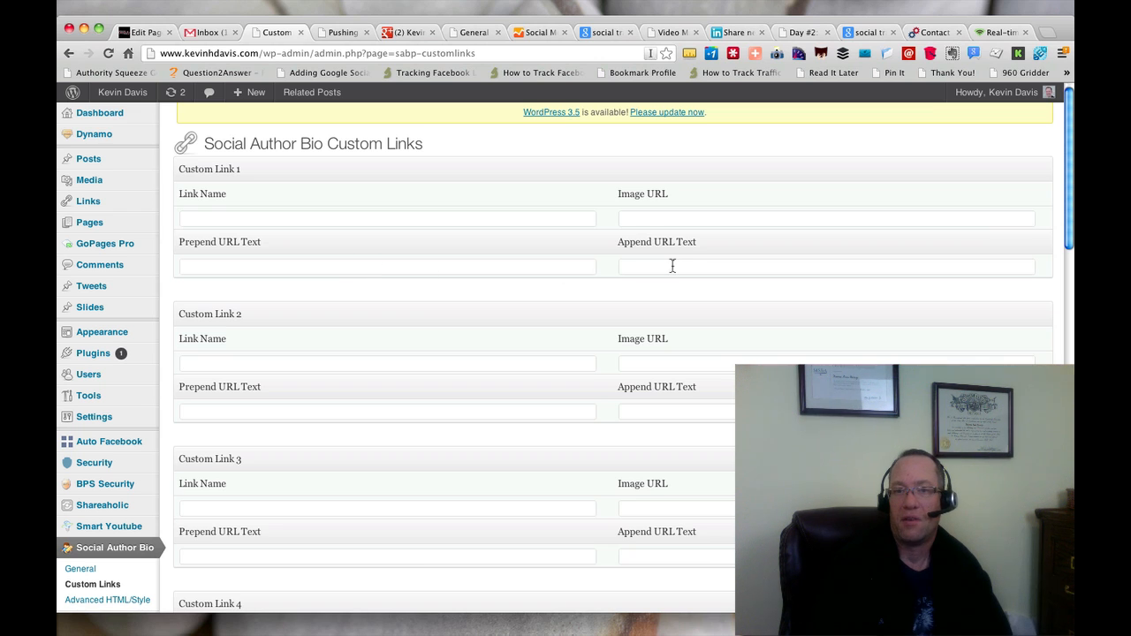
pyautogui.moveTo(359, 270)
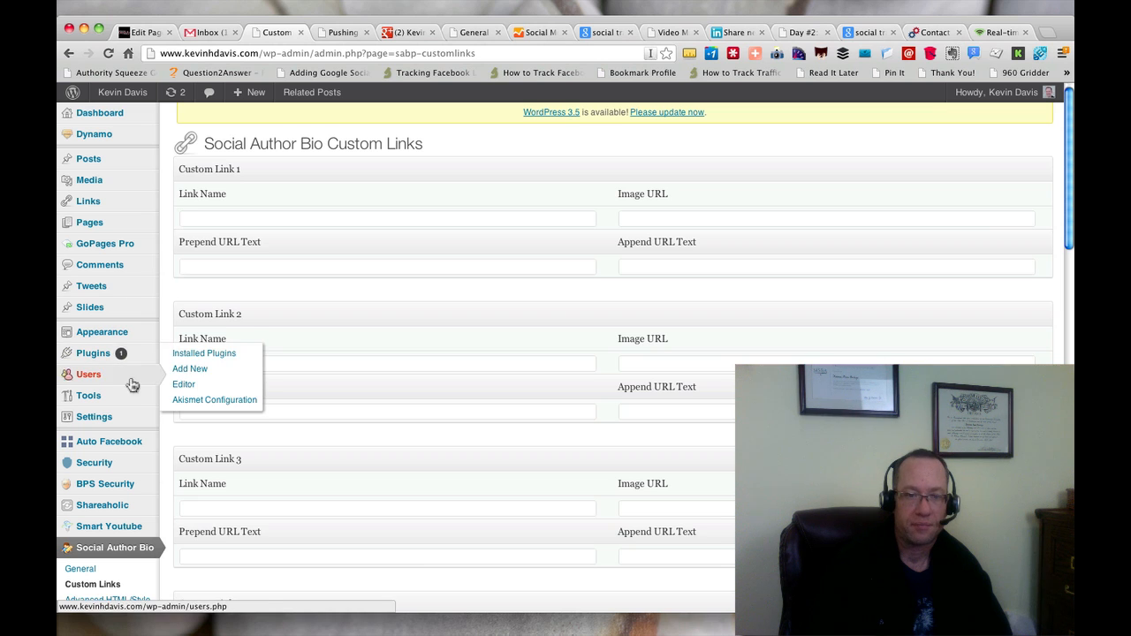
pyautogui.scroll(-3)
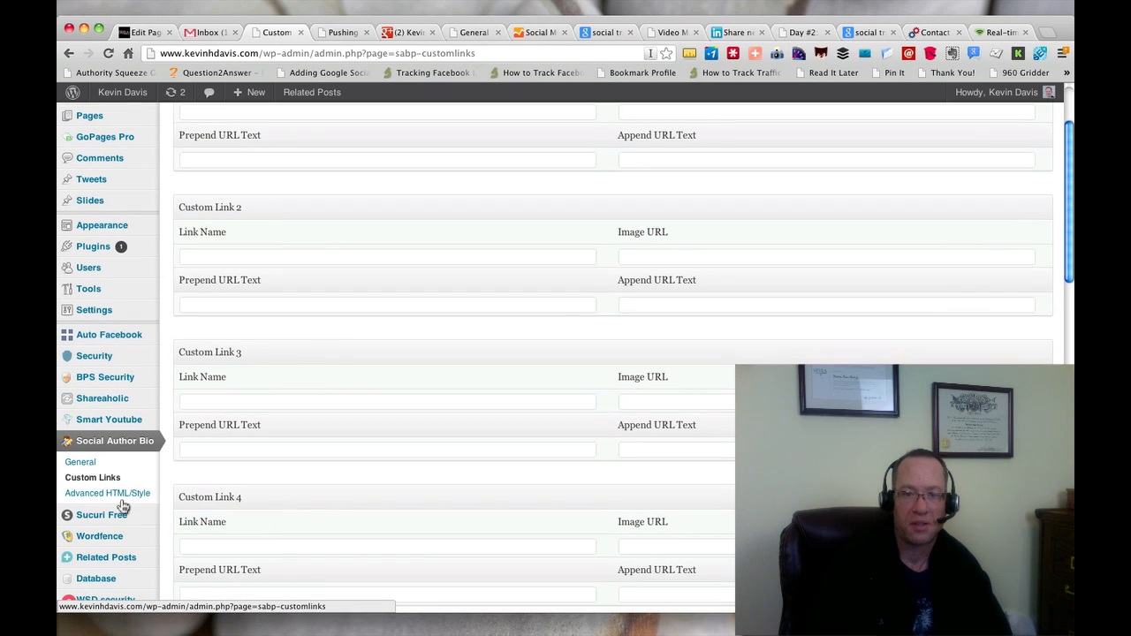
pyautogui.click(107, 493)
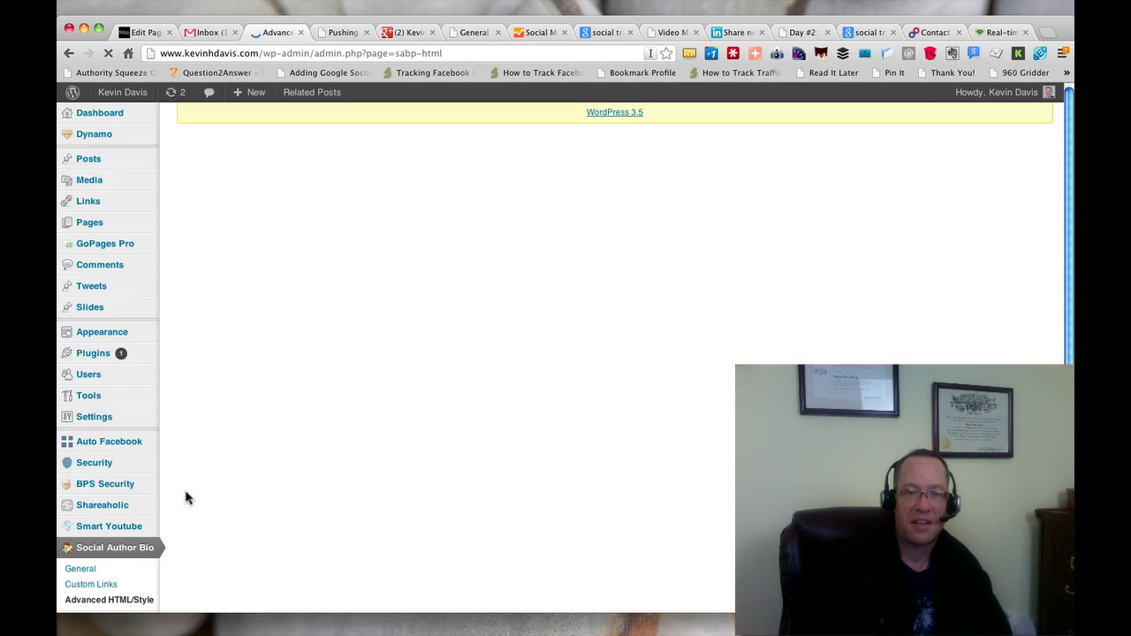
pyautogui.click(109, 599)
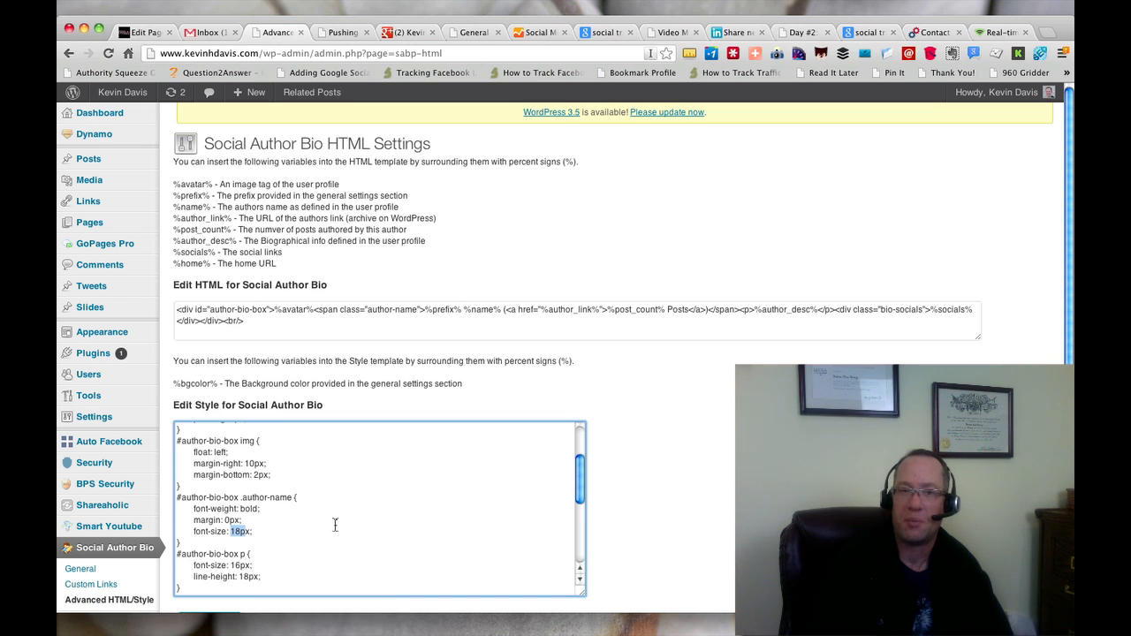
pyautogui.scroll(-3)
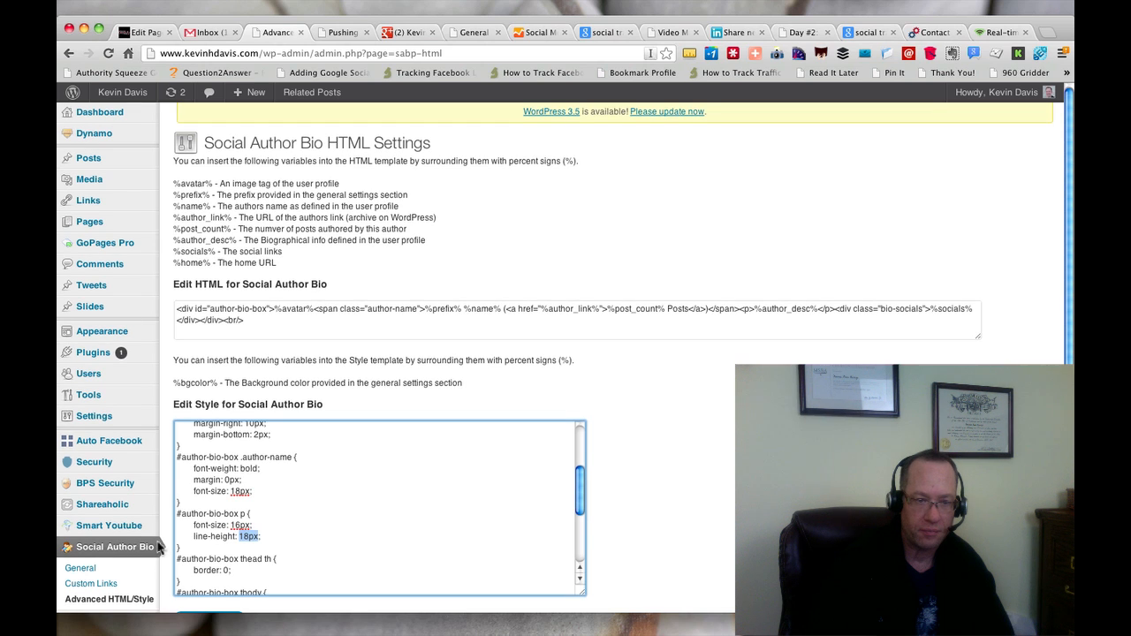
pyautogui.moveTo(93, 416)
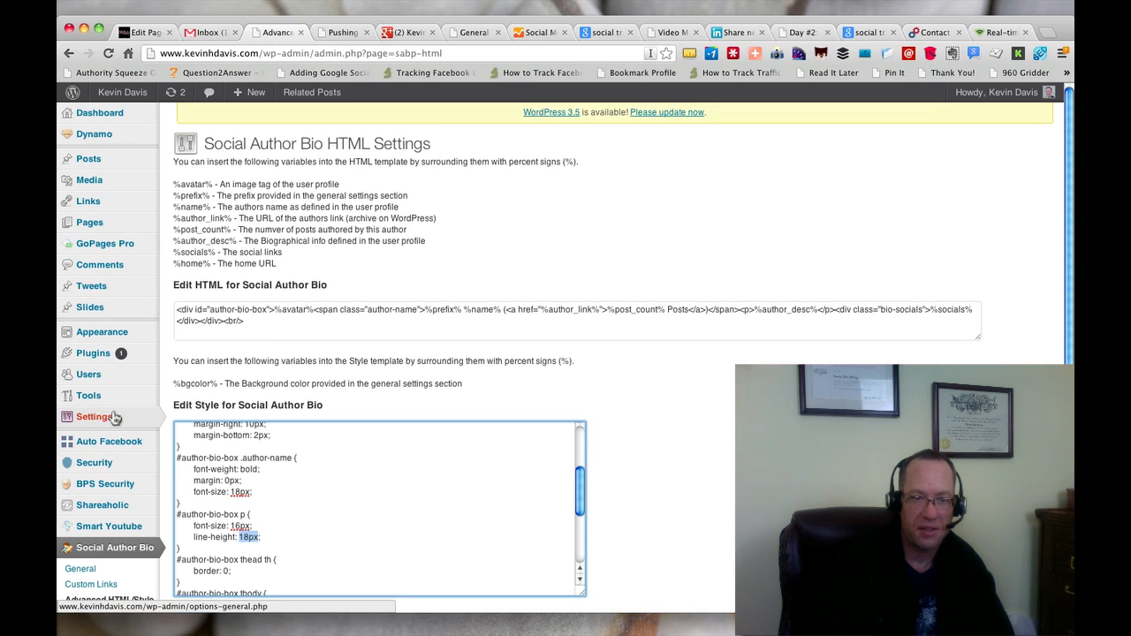
pyautogui.click(94, 416)
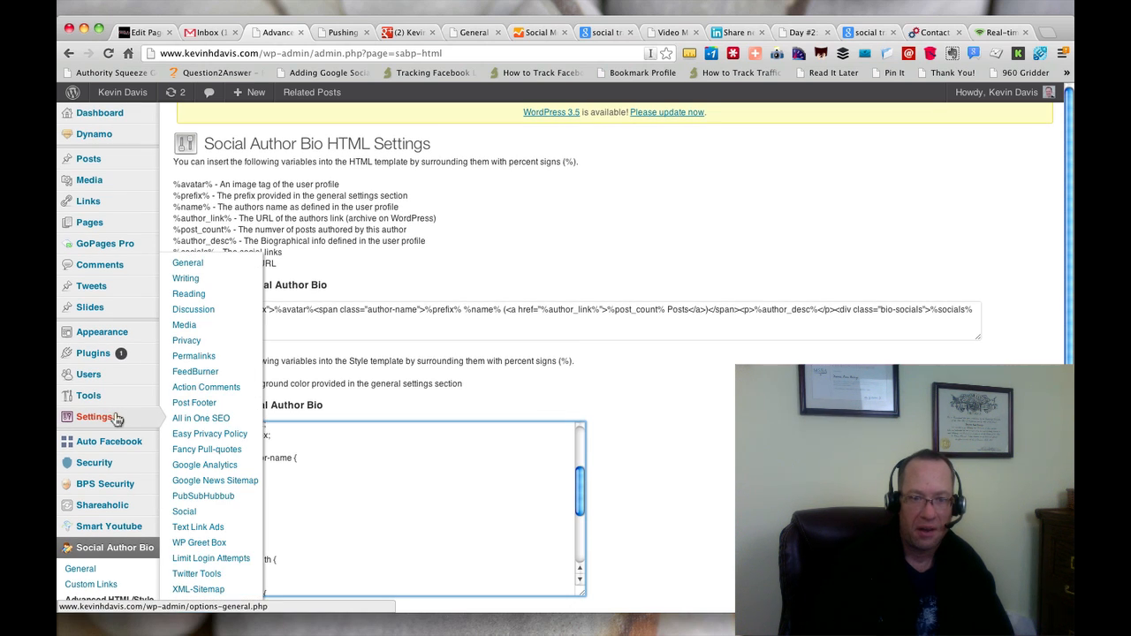
pyautogui.moveTo(194, 402)
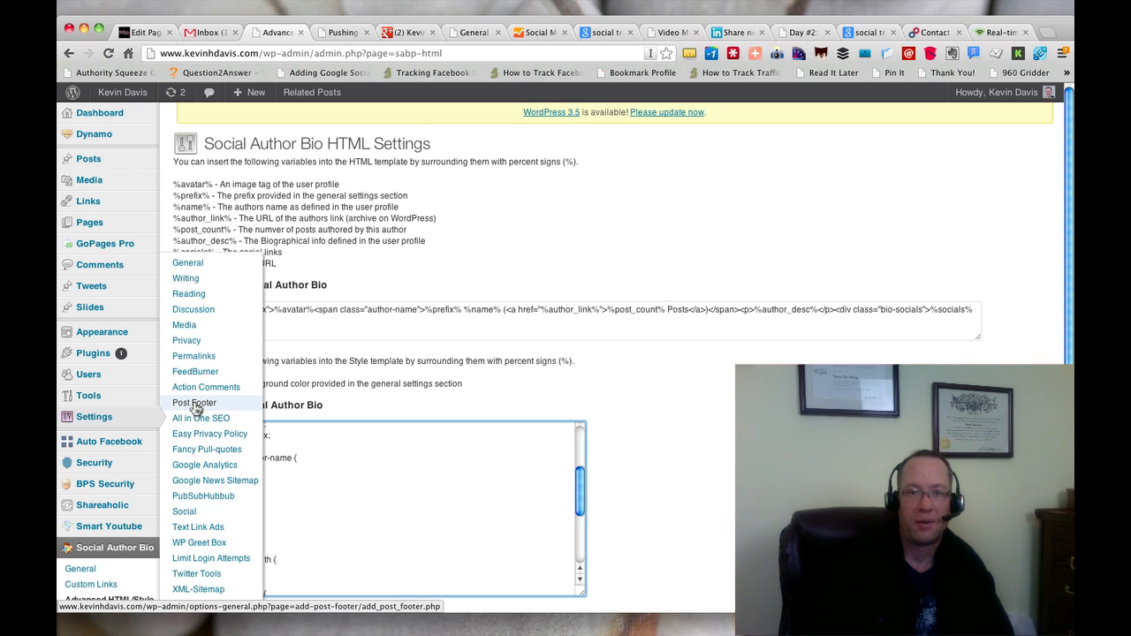
# Step: In Settings > Post Footer, scroll to Optional Text and select the signature img tag
pyautogui.click(194, 402)
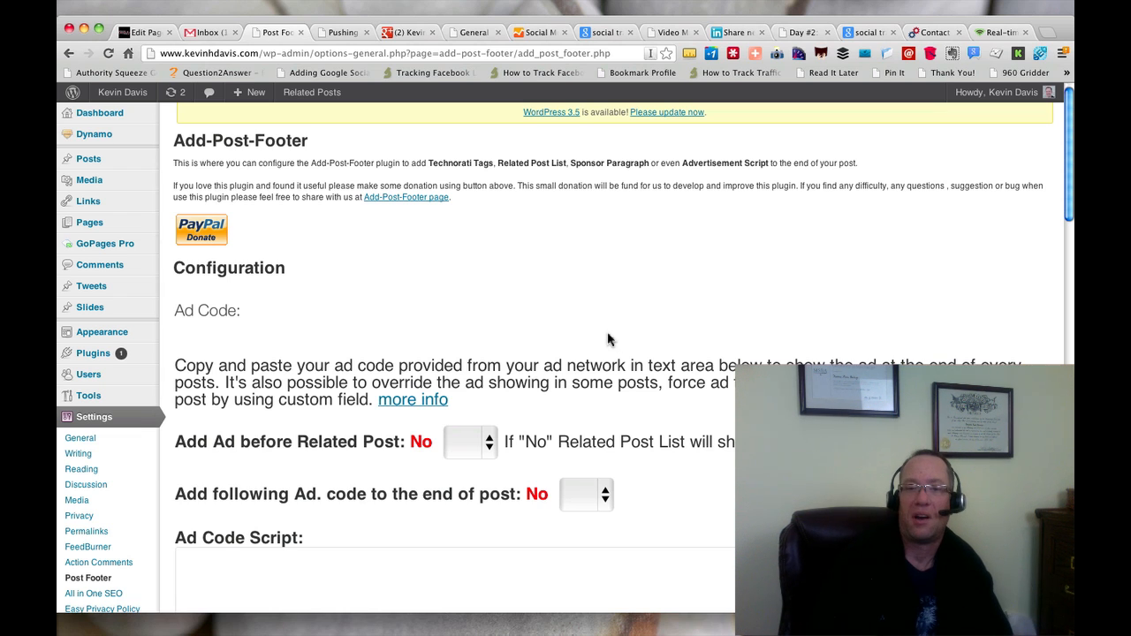
pyautogui.moveTo(506, 475)
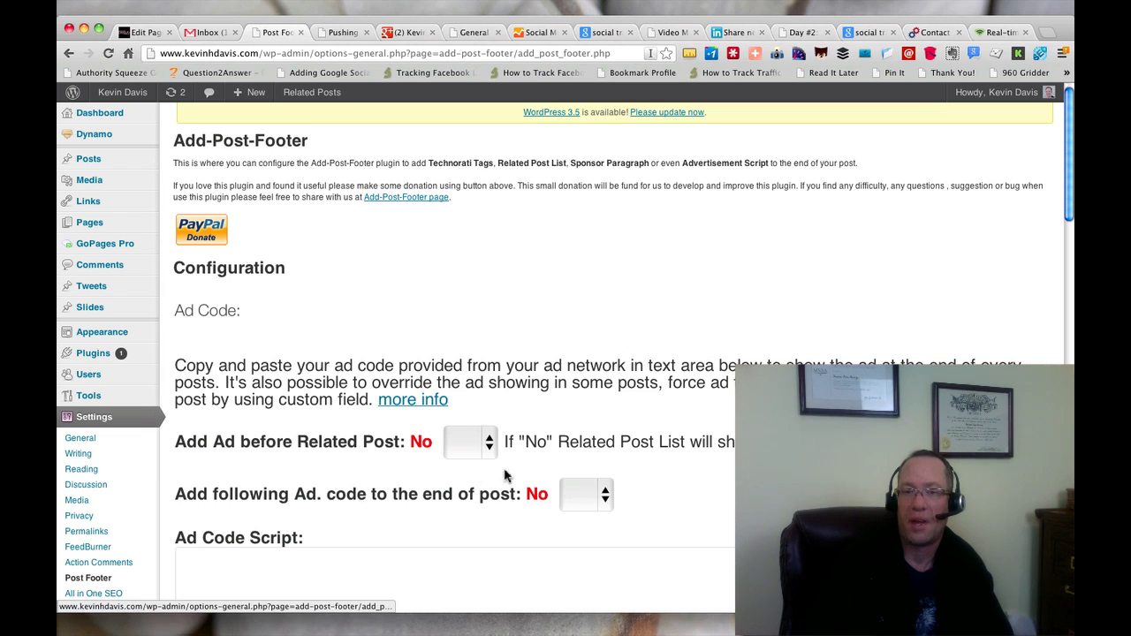
pyautogui.scroll(-3)
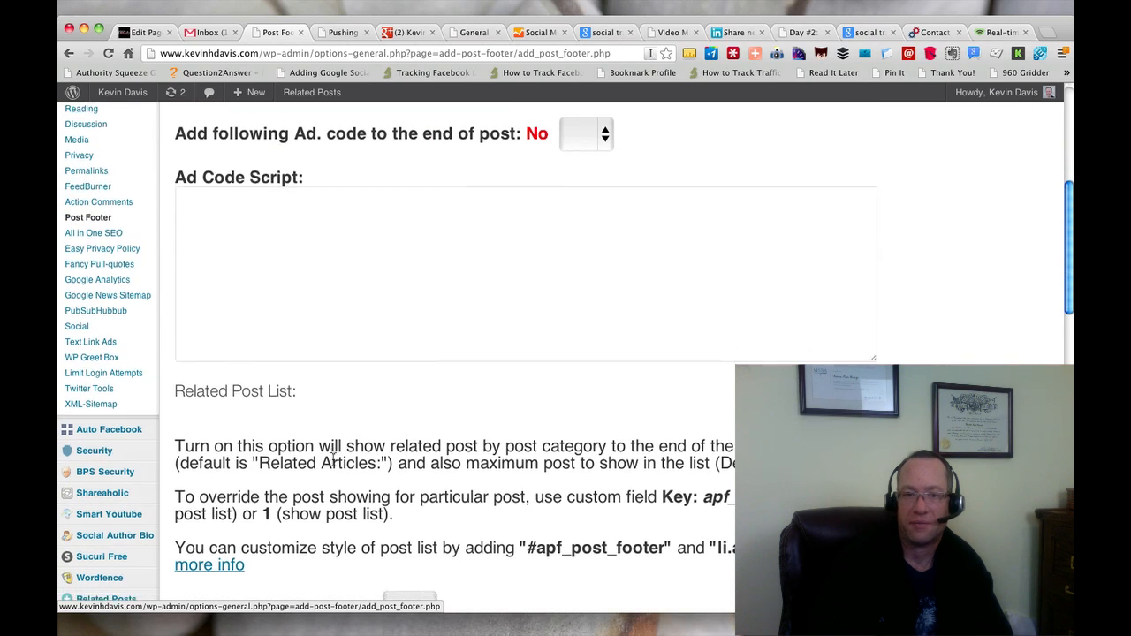
pyautogui.scroll(-3)
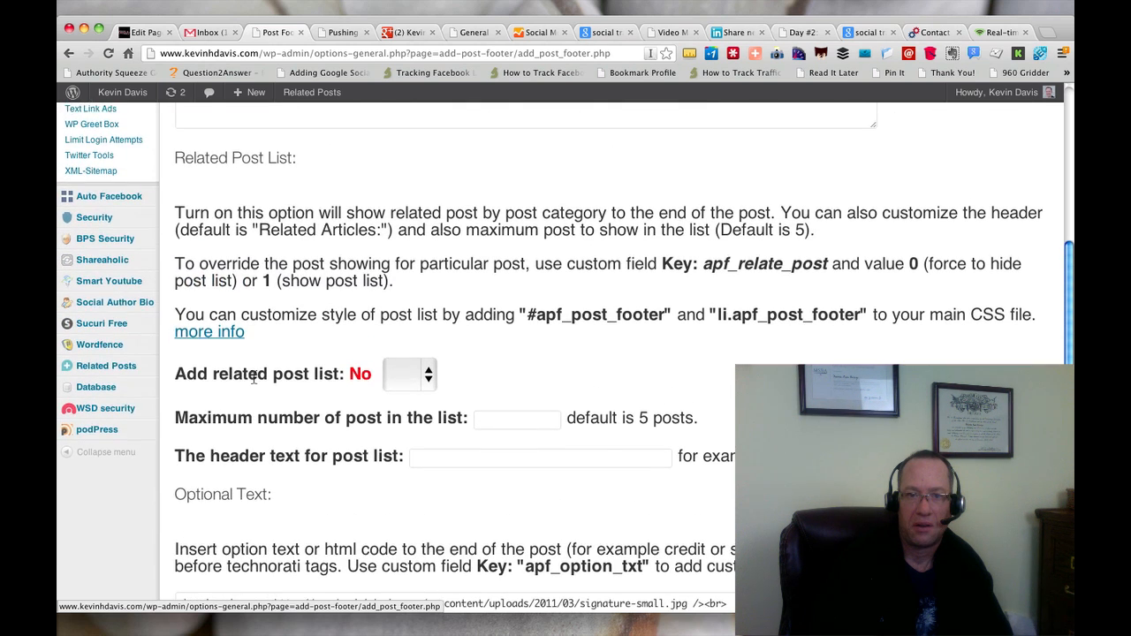
pyautogui.scroll(-3)
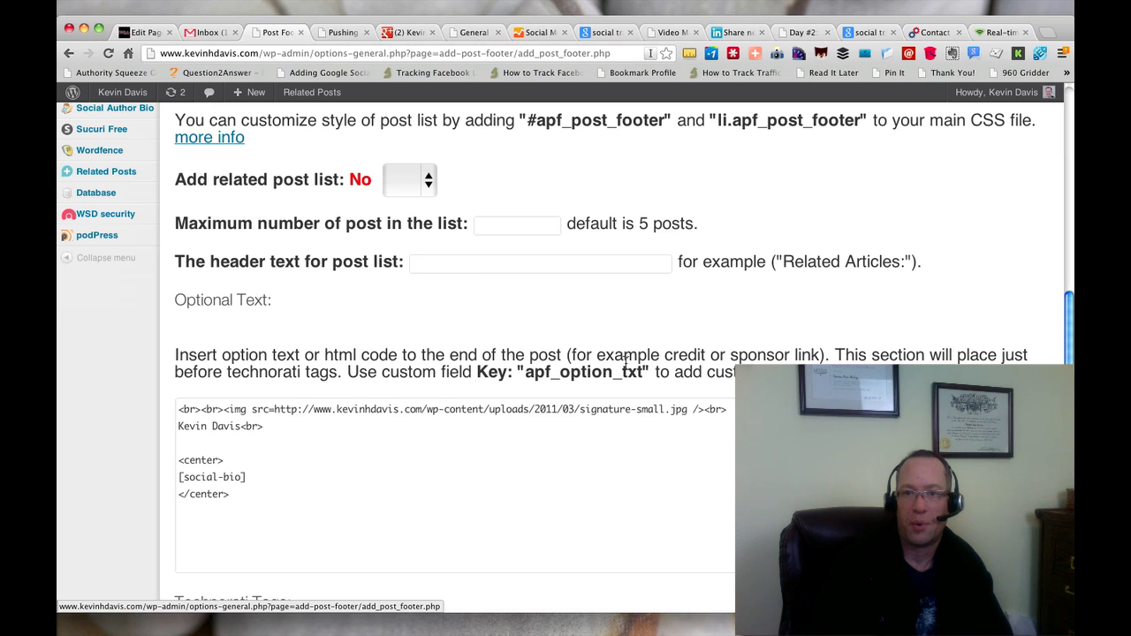
pyautogui.scroll(-3)
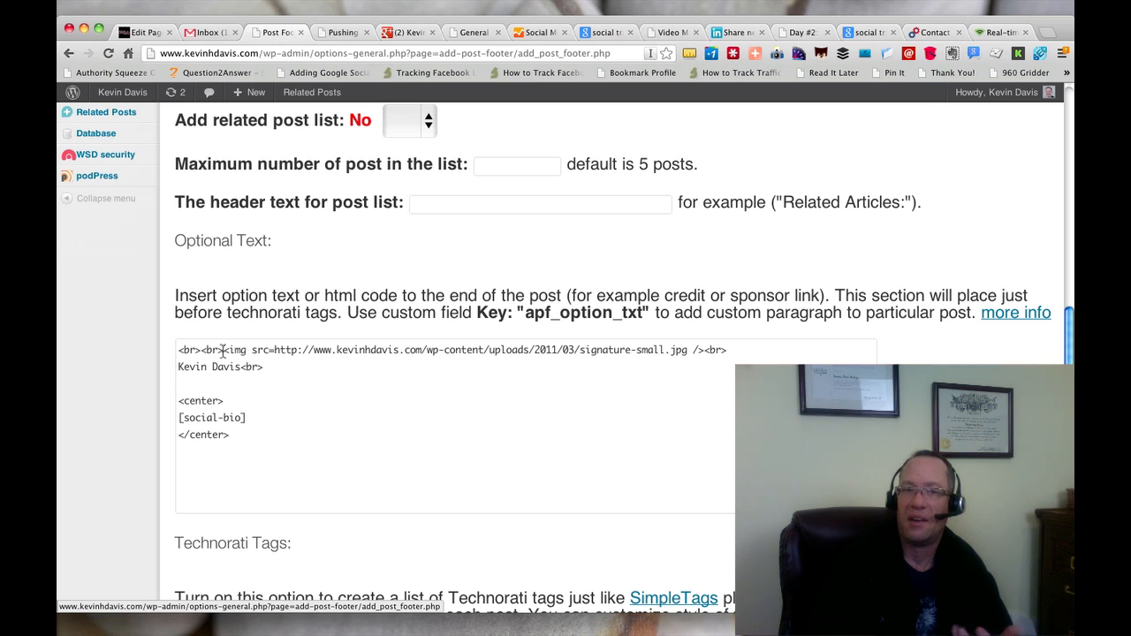
pyautogui.moveTo(225, 350); pyautogui.dragTo(685, 350)
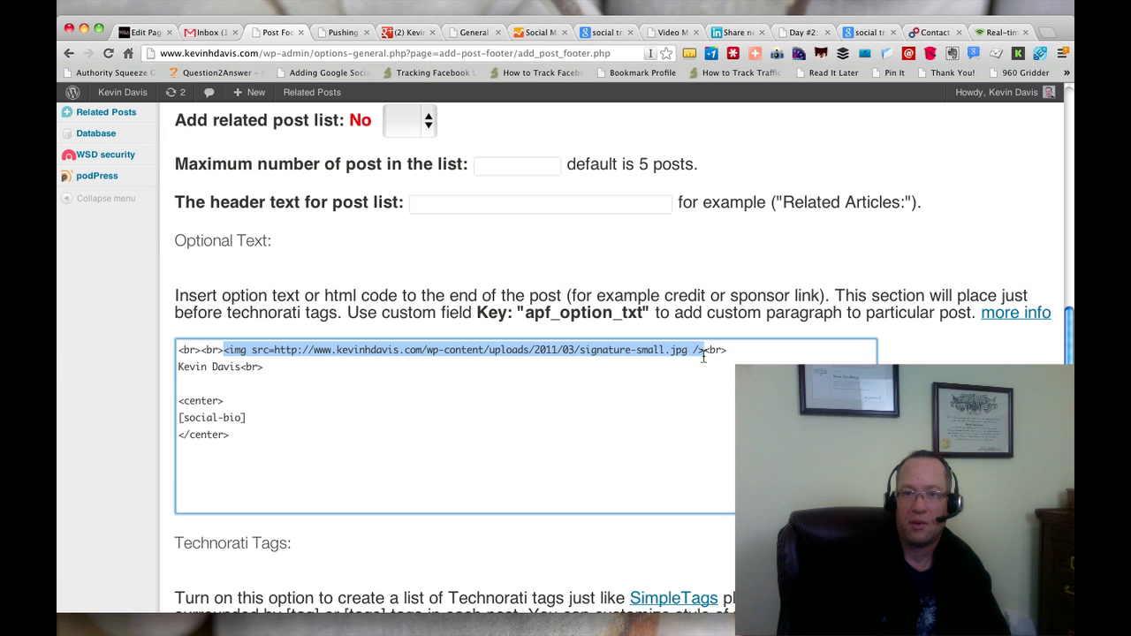
pyautogui.moveTo(223, 380)
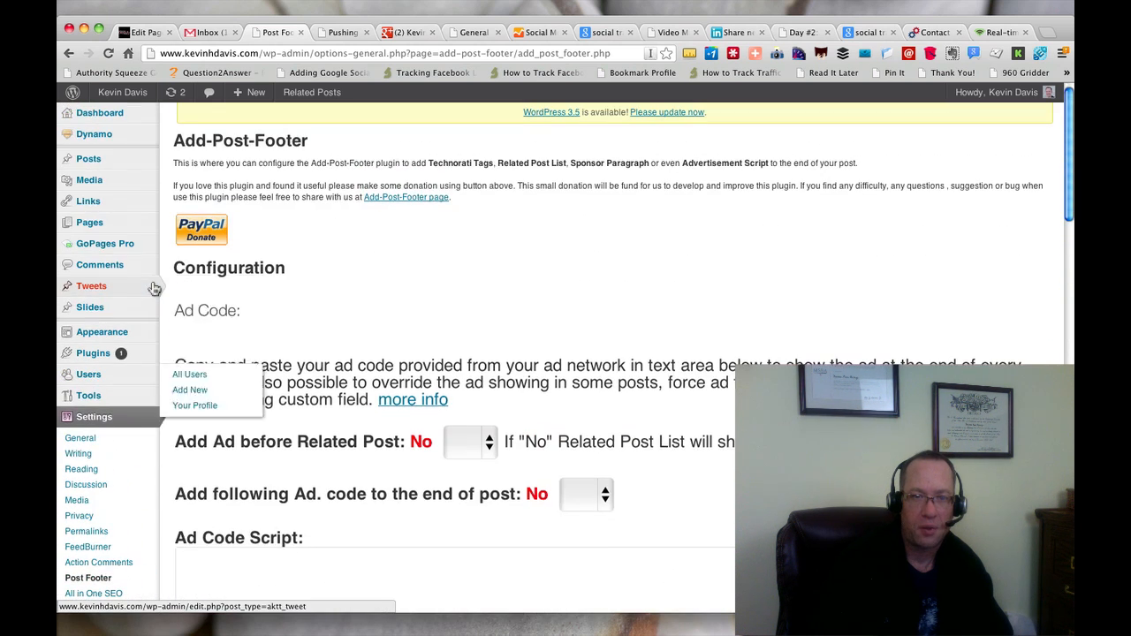
pyautogui.moveTo(89, 158)
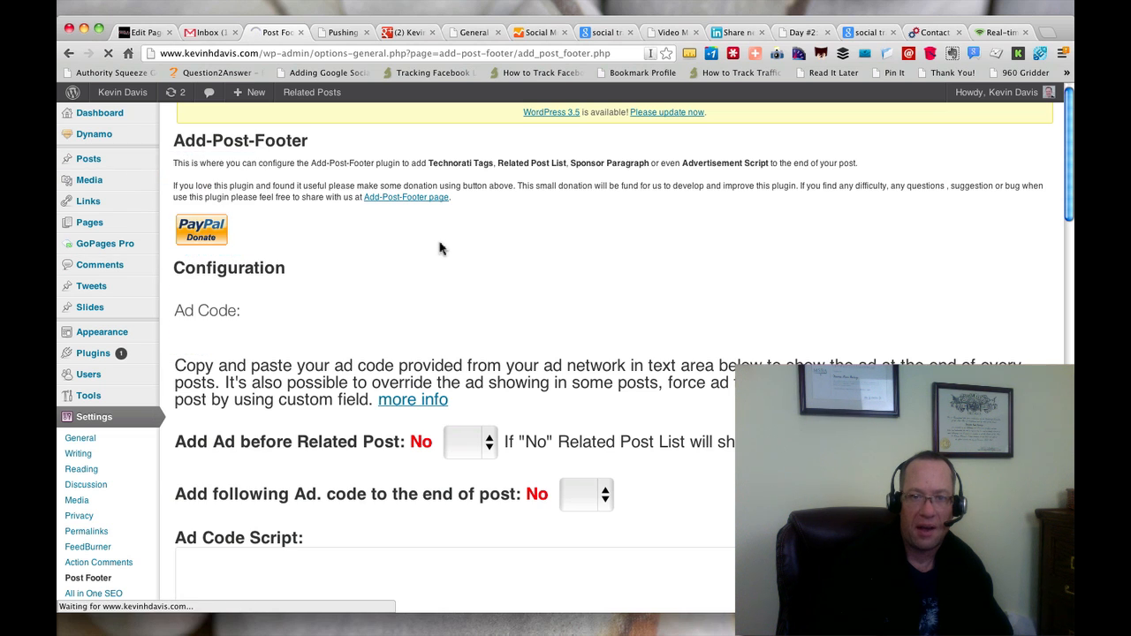
# Step: Filter Posts to Published and edit 'Pushing The Envelope Toward Better Marketing'
pyautogui.click(89, 158)
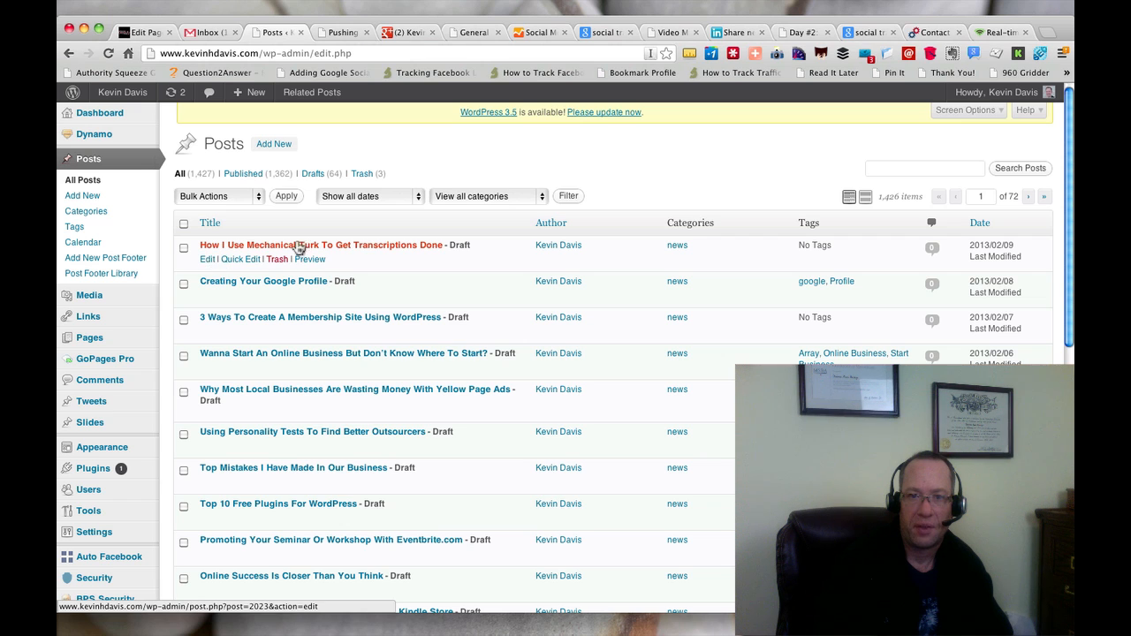
pyautogui.click(296, 244)
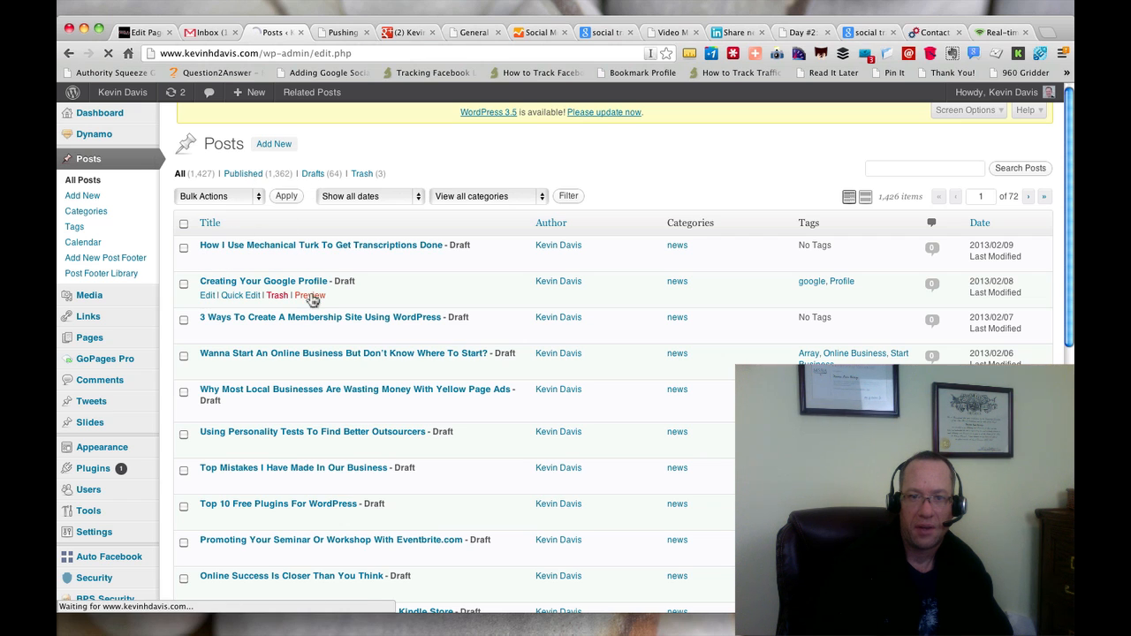
pyautogui.click(242, 173)
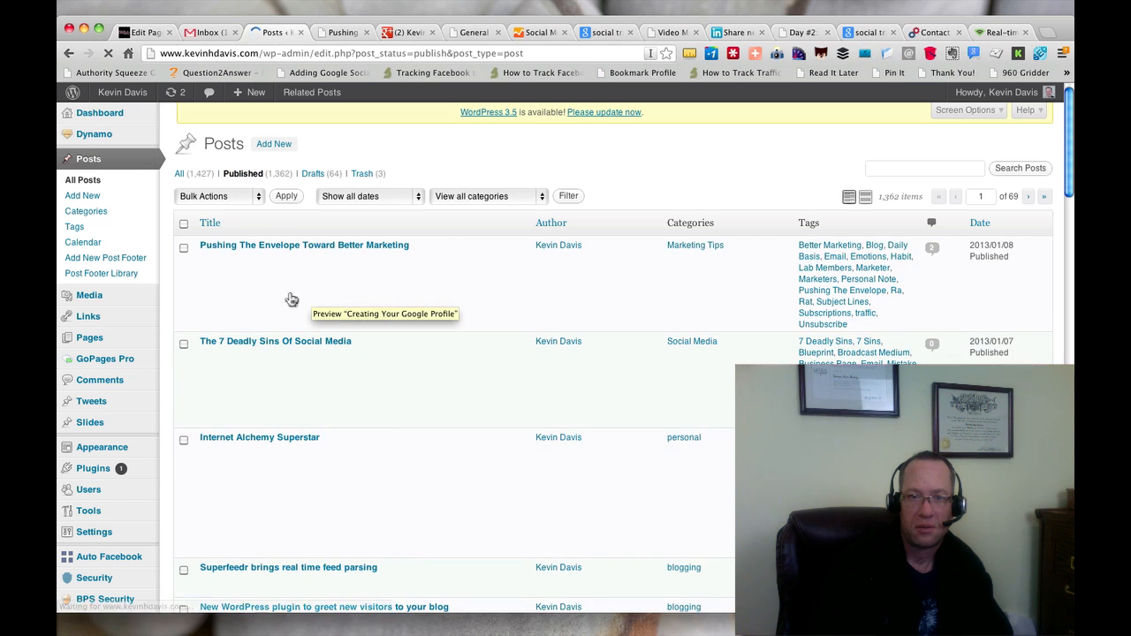
pyautogui.moveTo(207, 267)
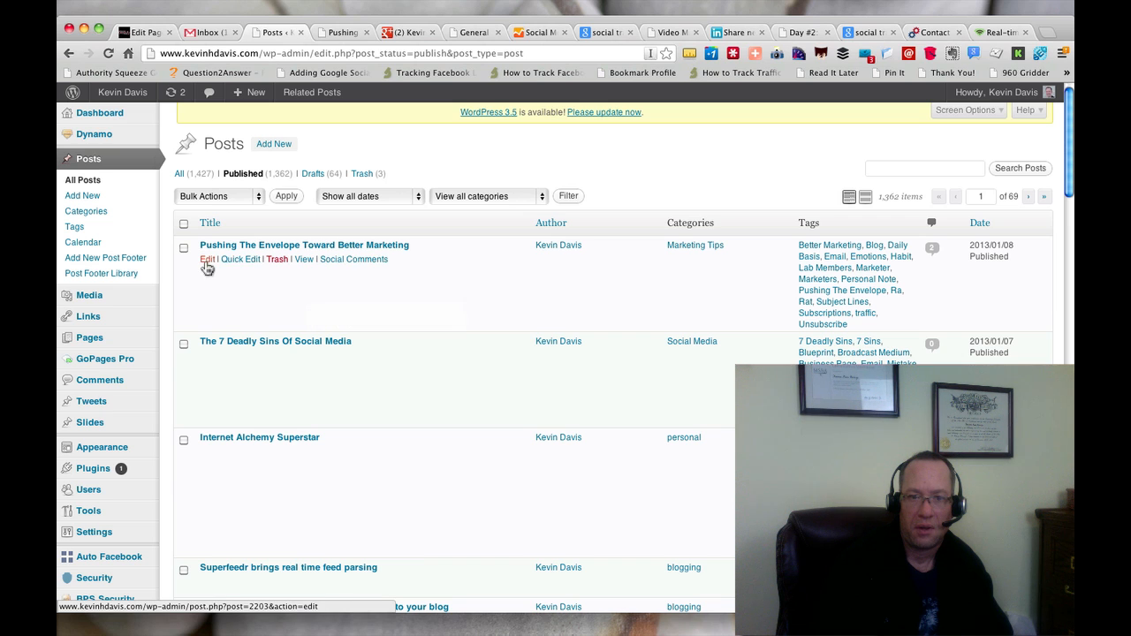
pyautogui.click(206, 259)
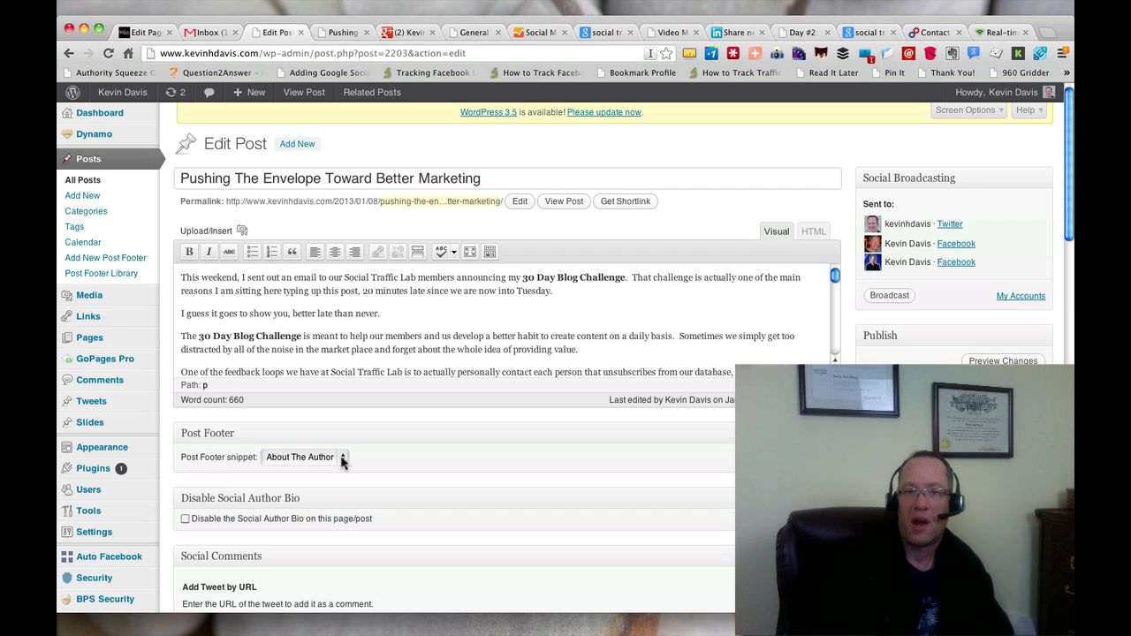
pyautogui.click(300, 457)
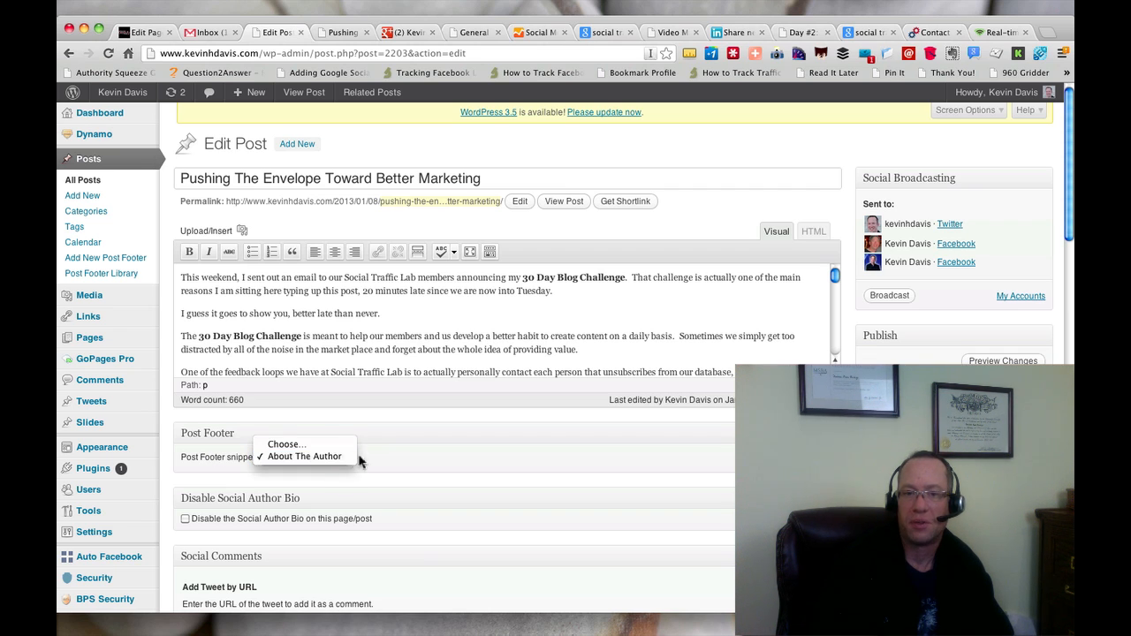
pyautogui.click(303, 456)
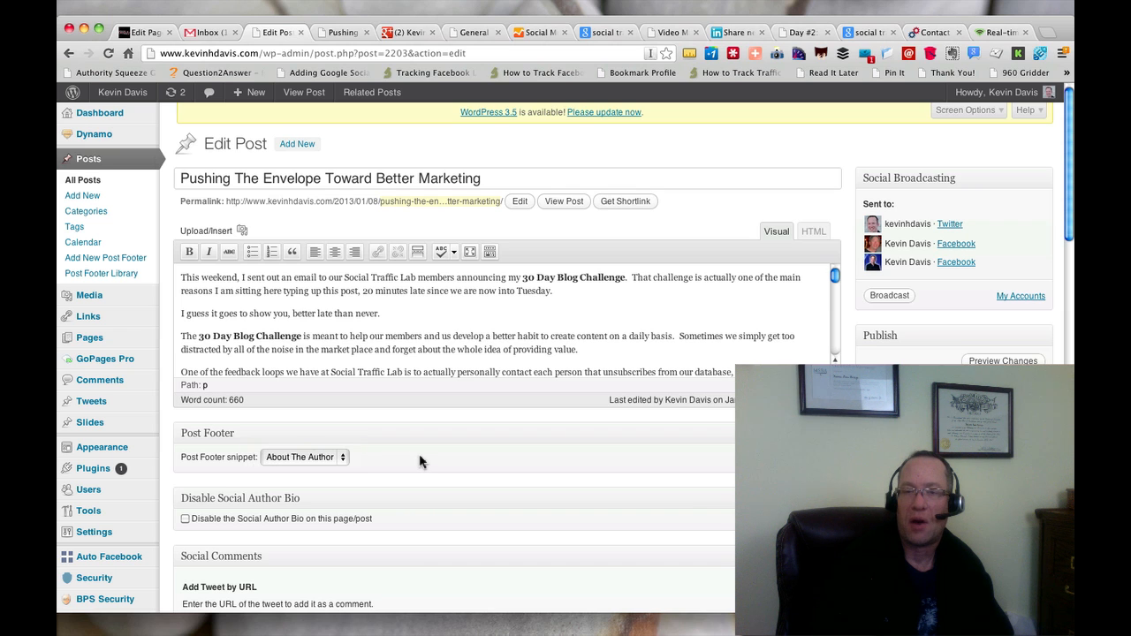
pyautogui.moveTo(177, 490)
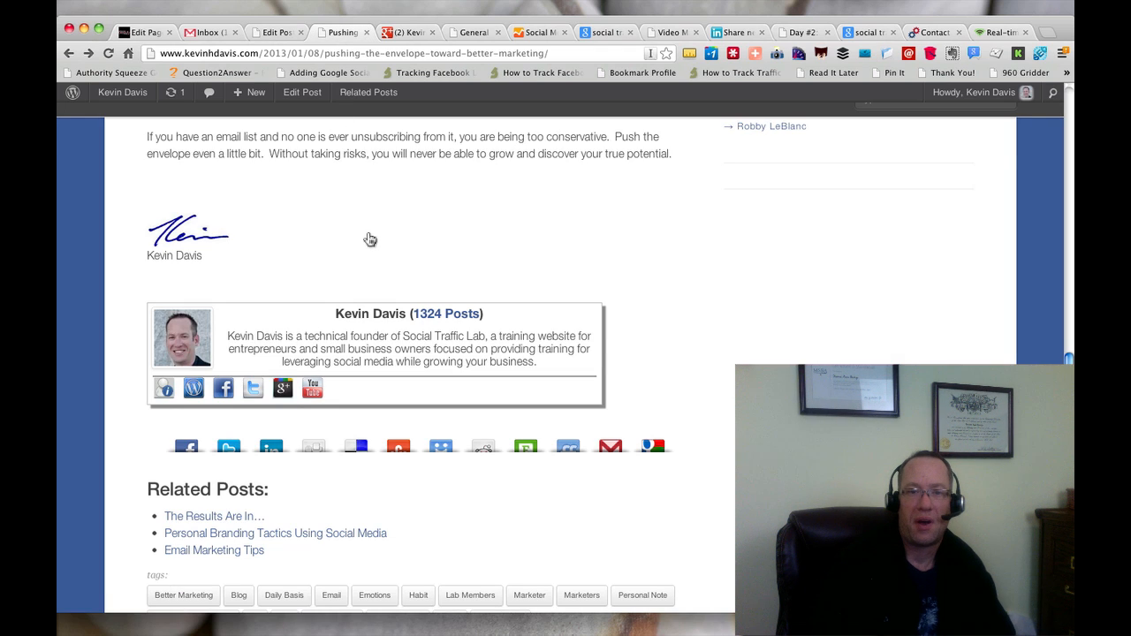
pyautogui.moveTo(170, 370)
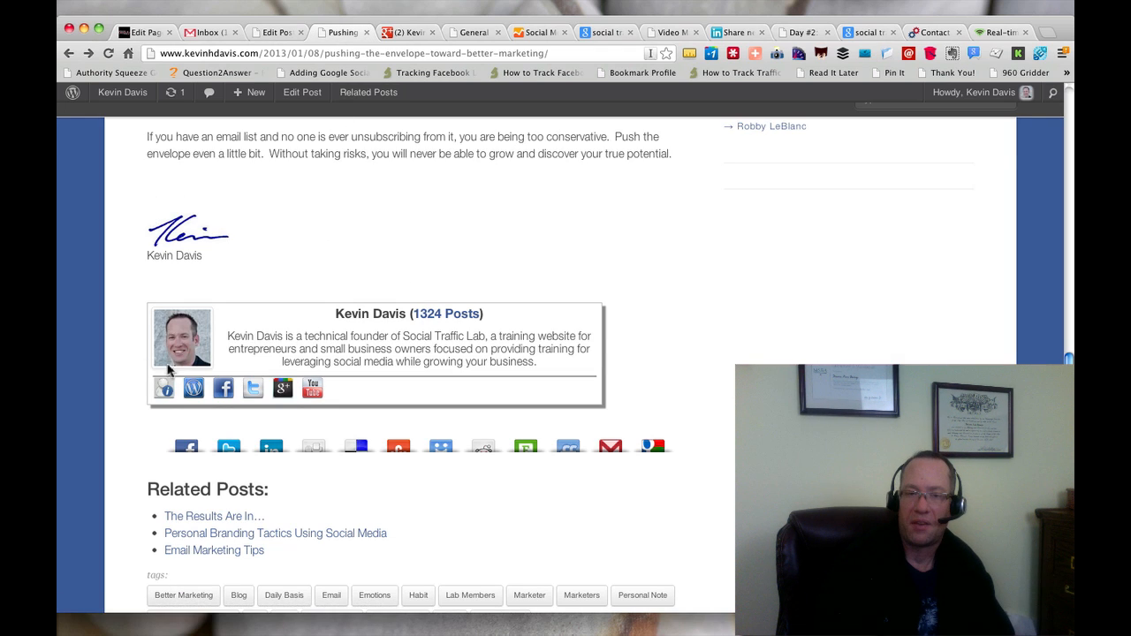
pyautogui.moveTo(128, 328)
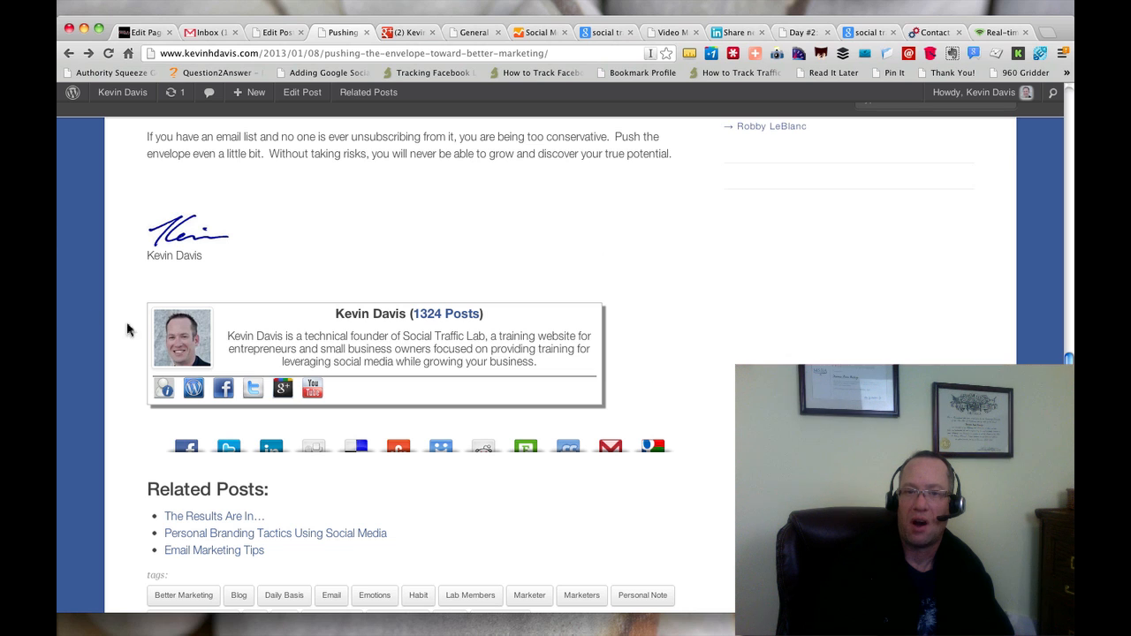